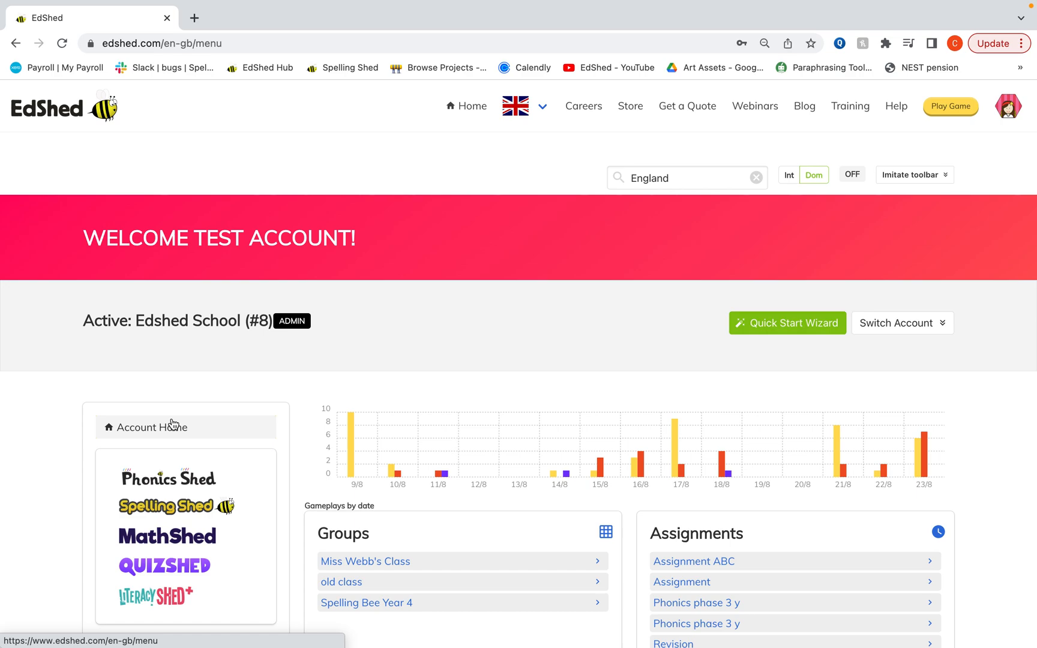
# Step: Reach Assignments under School in the account menu to load the school's assignments page
pyautogui.scroll(-3)
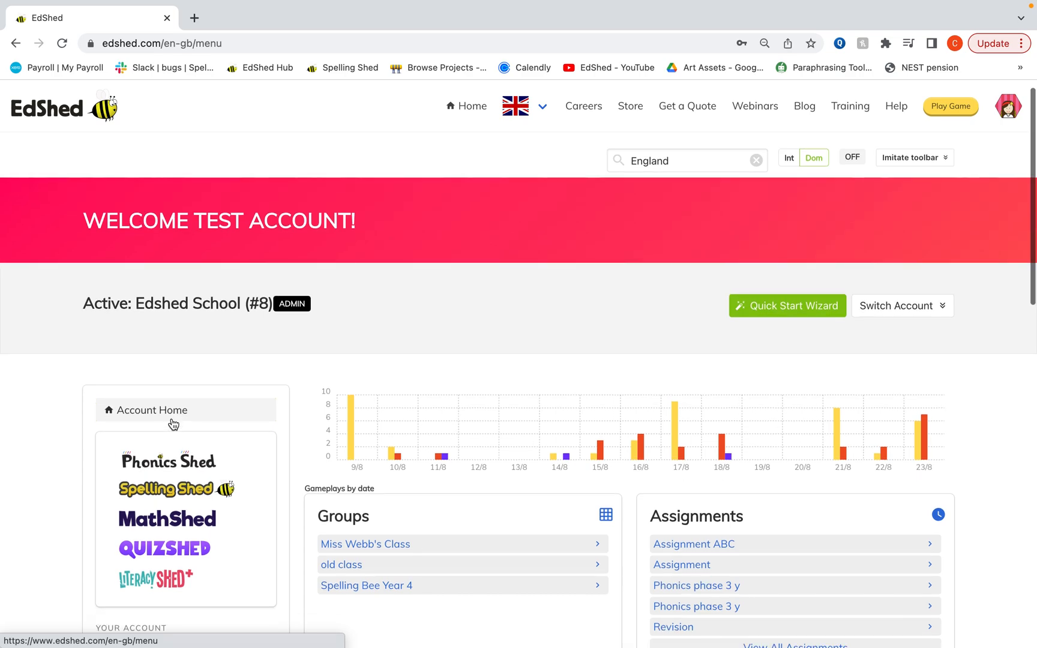
pyautogui.scroll(-3)
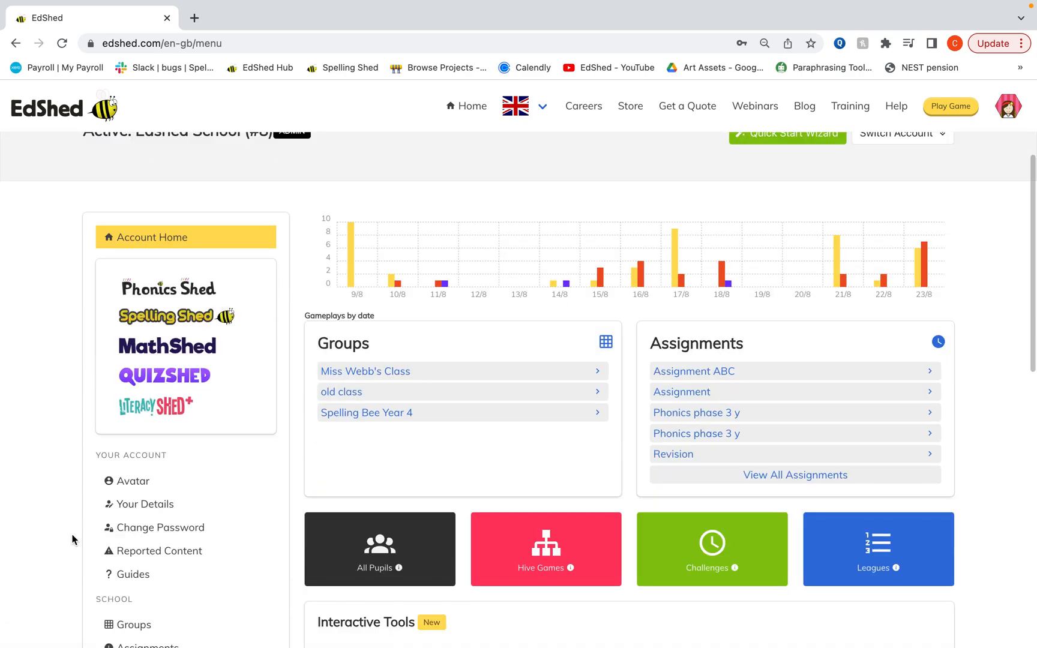
pyautogui.scroll(-3)
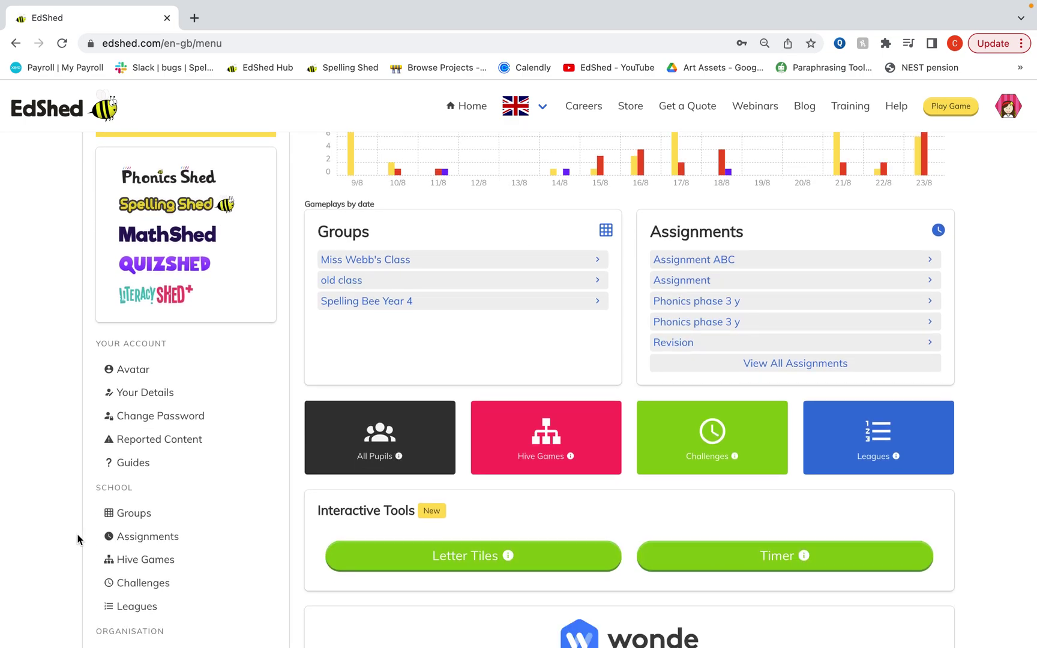
pyautogui.click(146, 535)
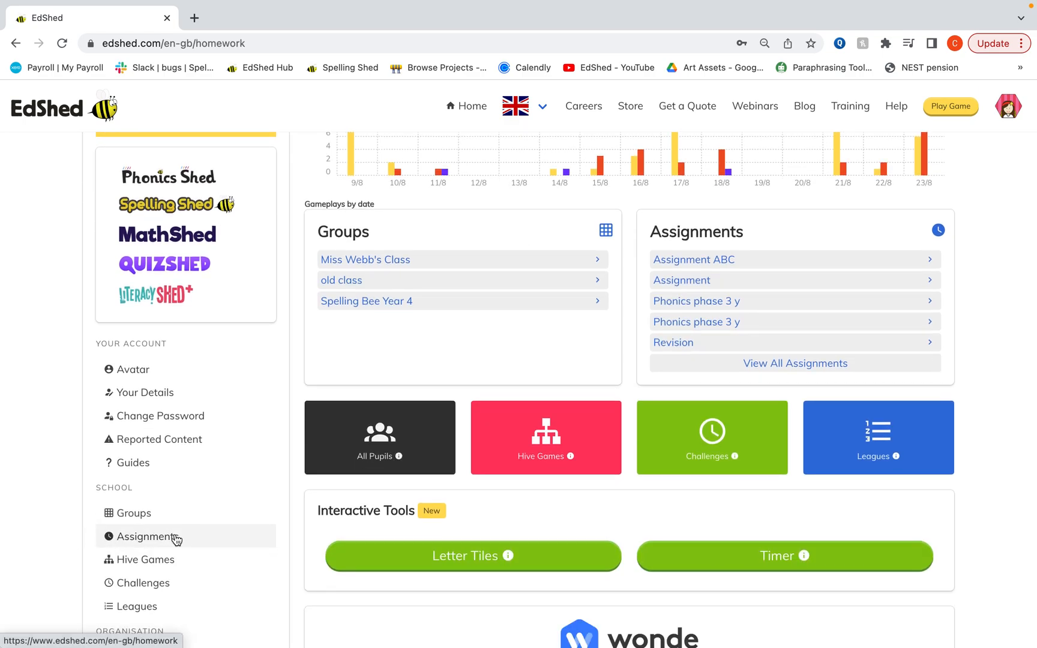
# Step: Create a new Assignment Set from the Assignments page's Create choices
pyautogui.click(144, 536)
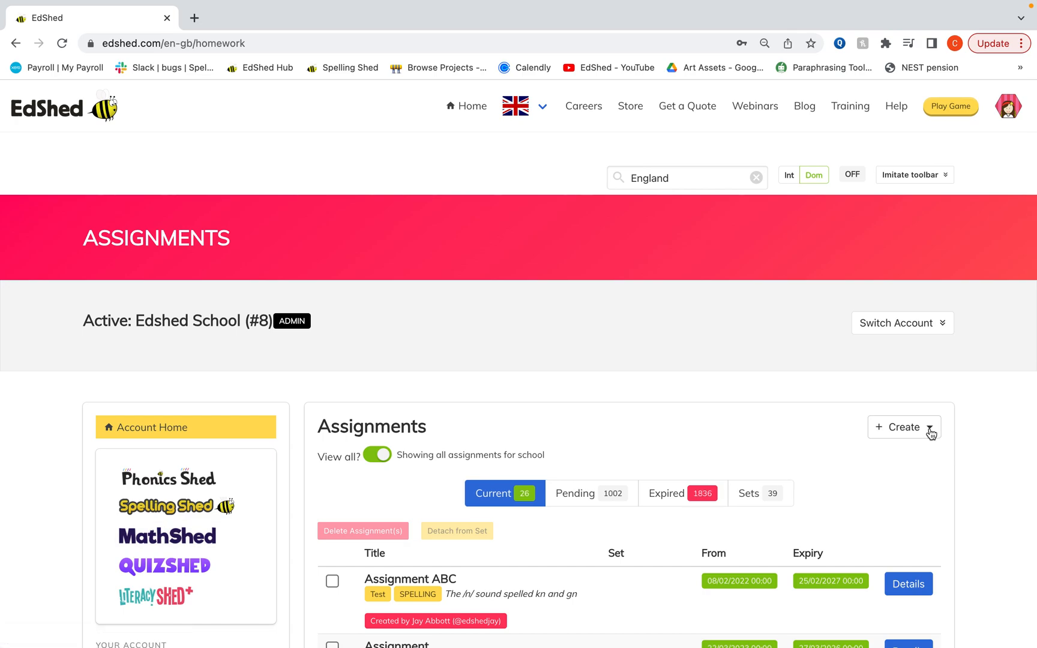
pyautogui.click(903, 426)
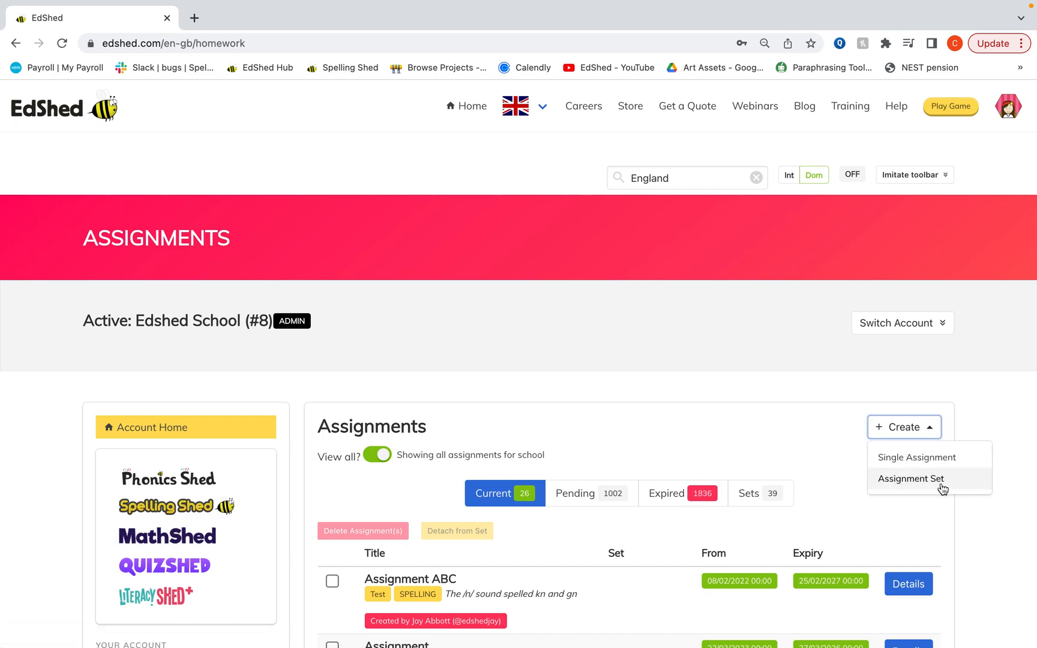
pyautogui.click(910, 478)
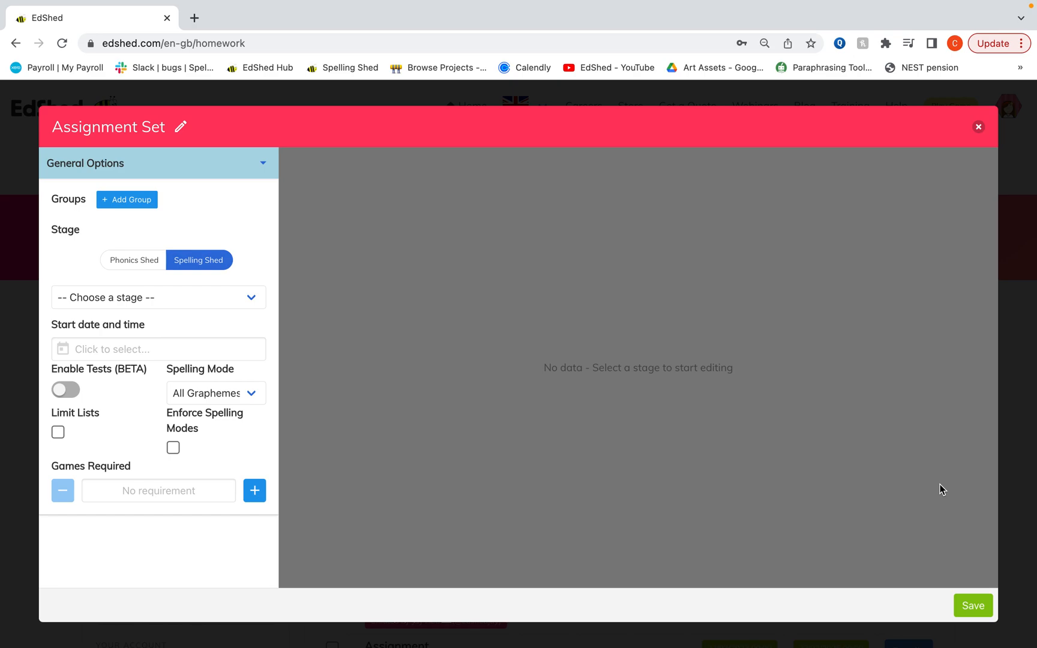
pyautogui.moveTo(90, 204)
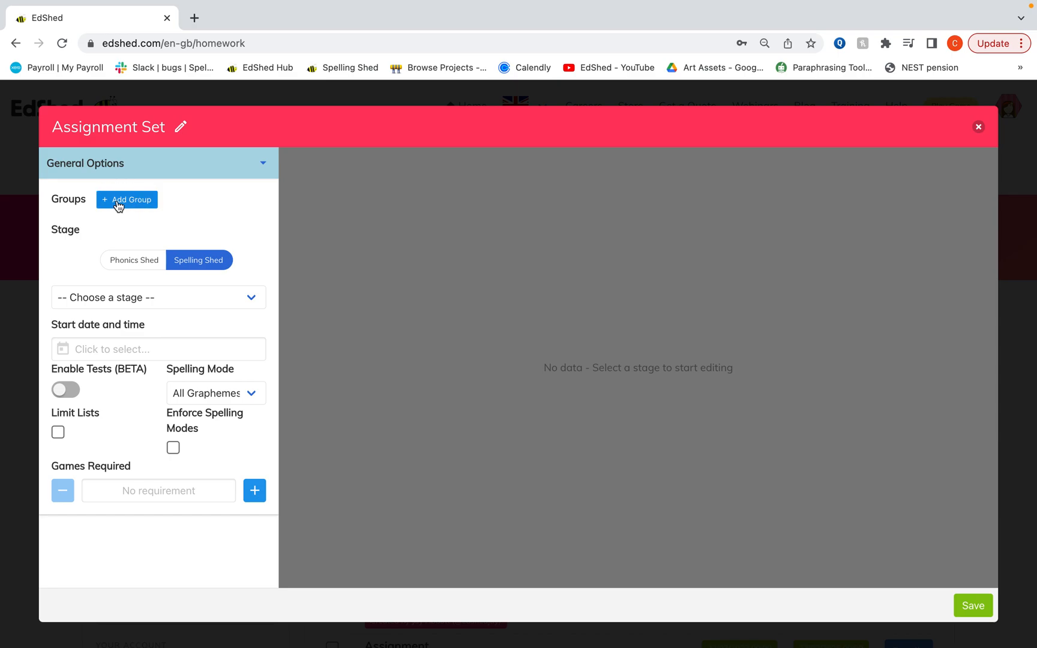
# Step: Add group 1AA to the assignment set via Add Group and Assign to Group
pyautogui.click(126, 199)
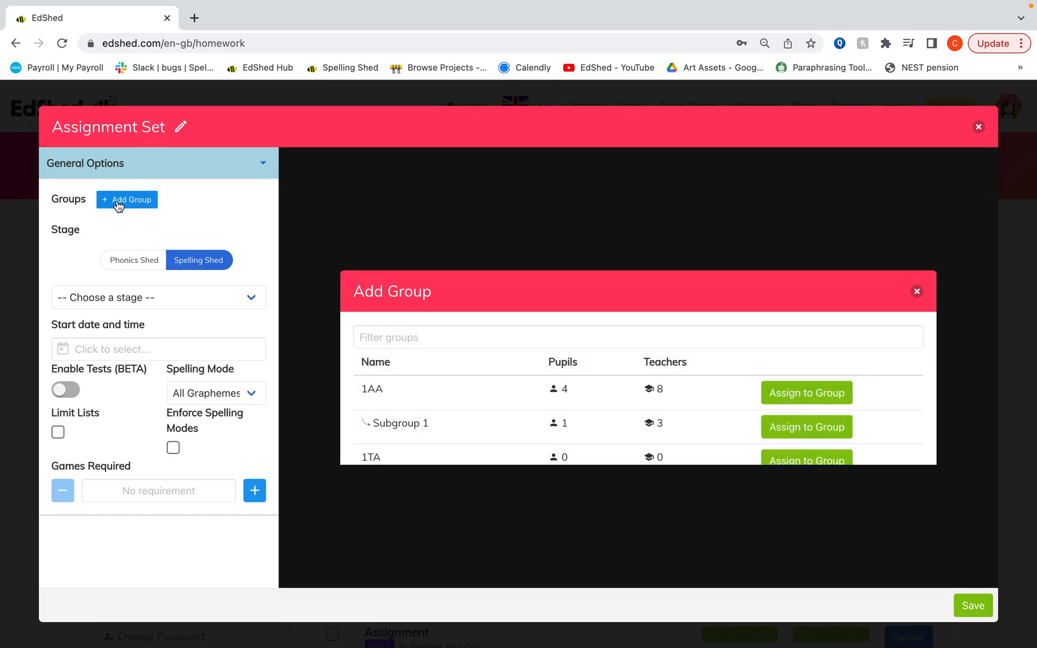
pyautogui.moveTo(412, 457)
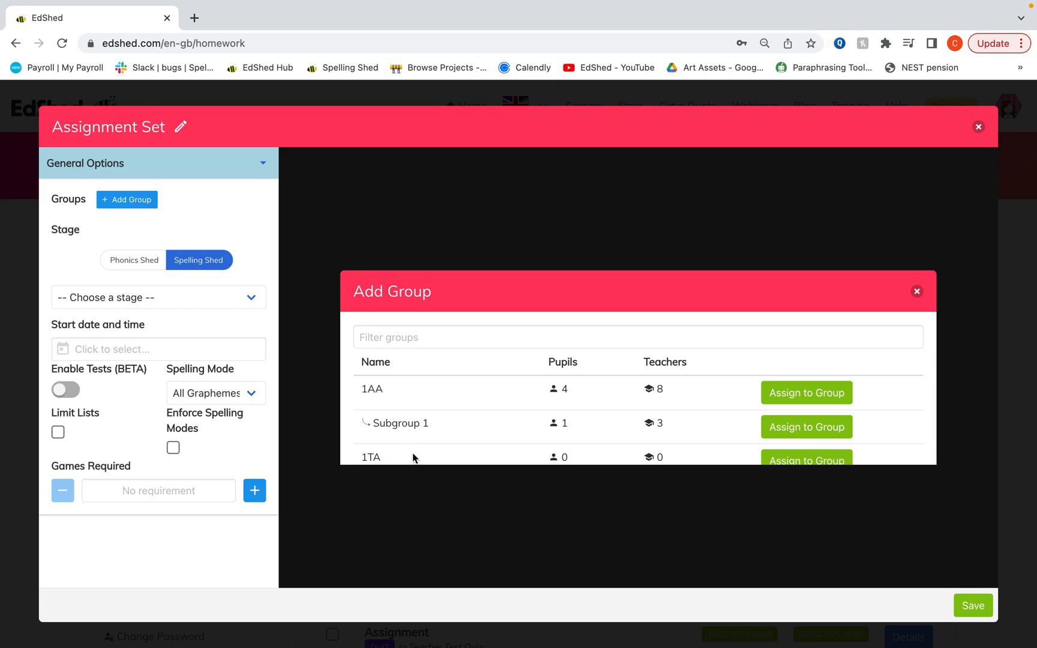
pyautogui.moveTo(460, 433)
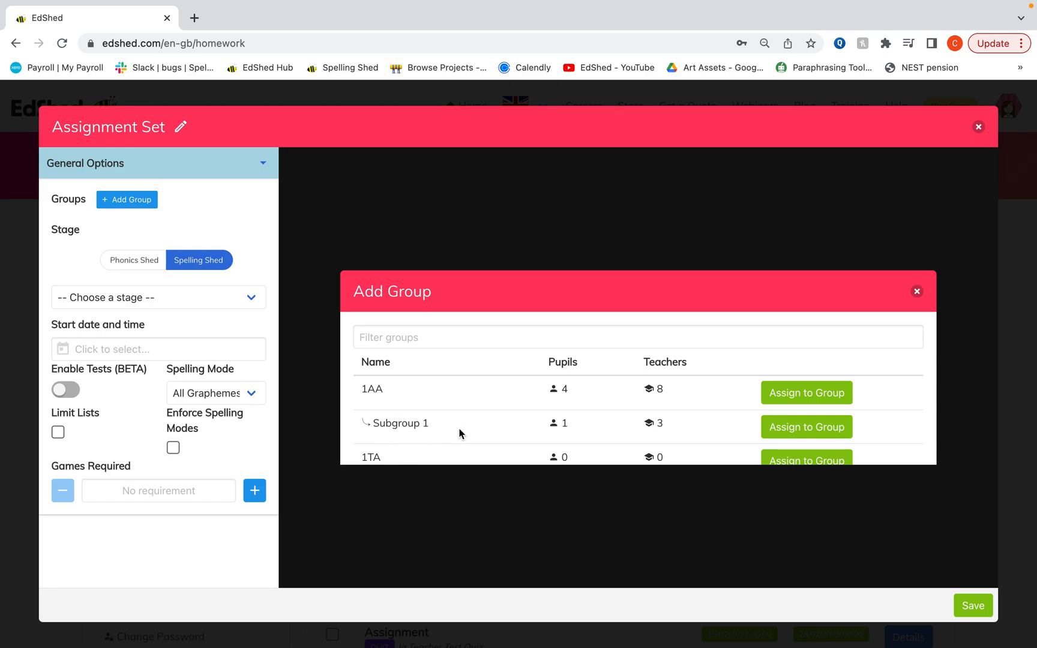
pyautogui.moveTo(797, 402)
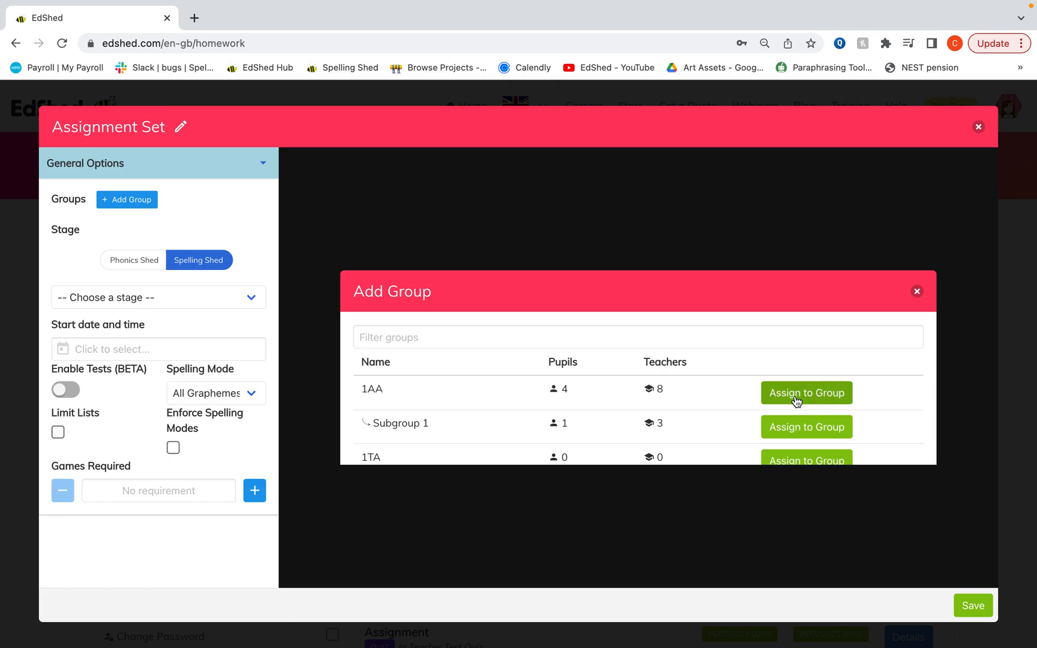
pyautogui.click(805, 393)
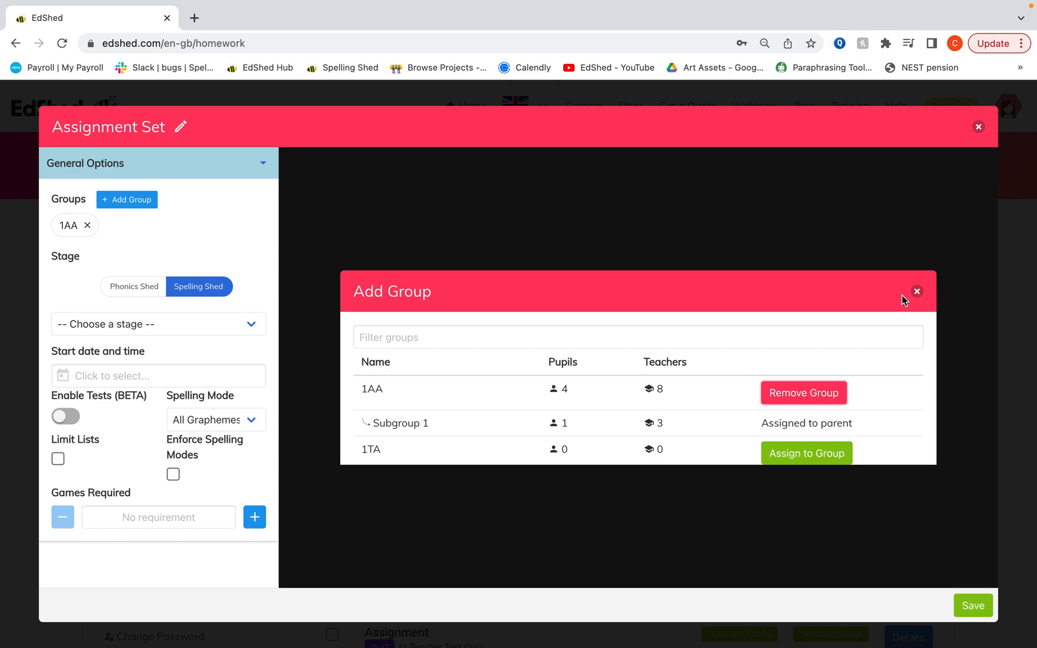
pyautogui.click(915, 290)
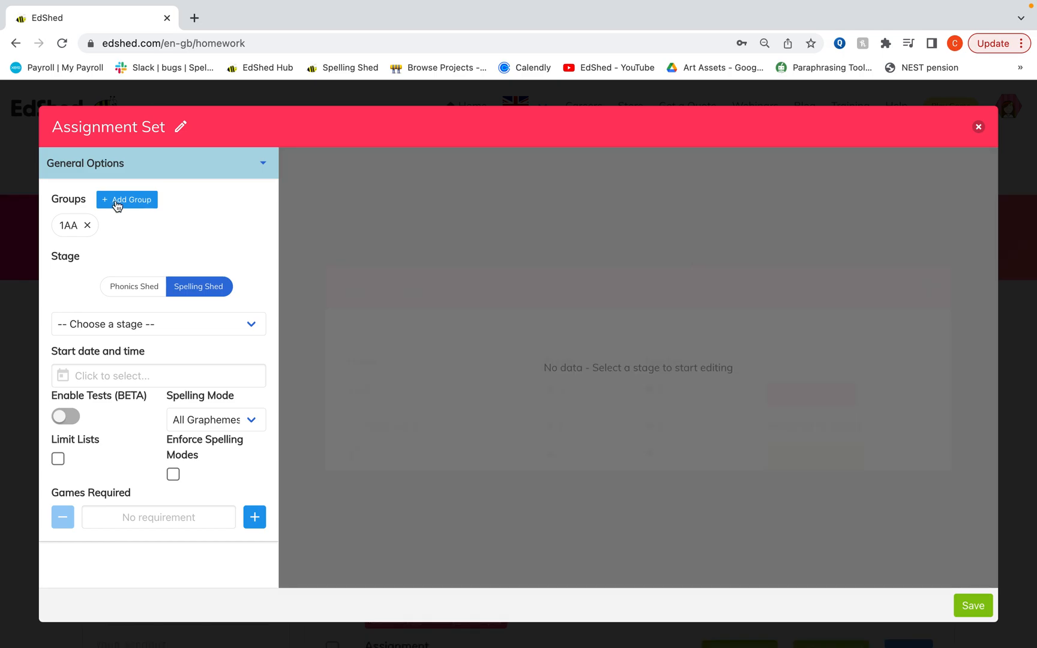
pyautogui.moveTo(174, 320)
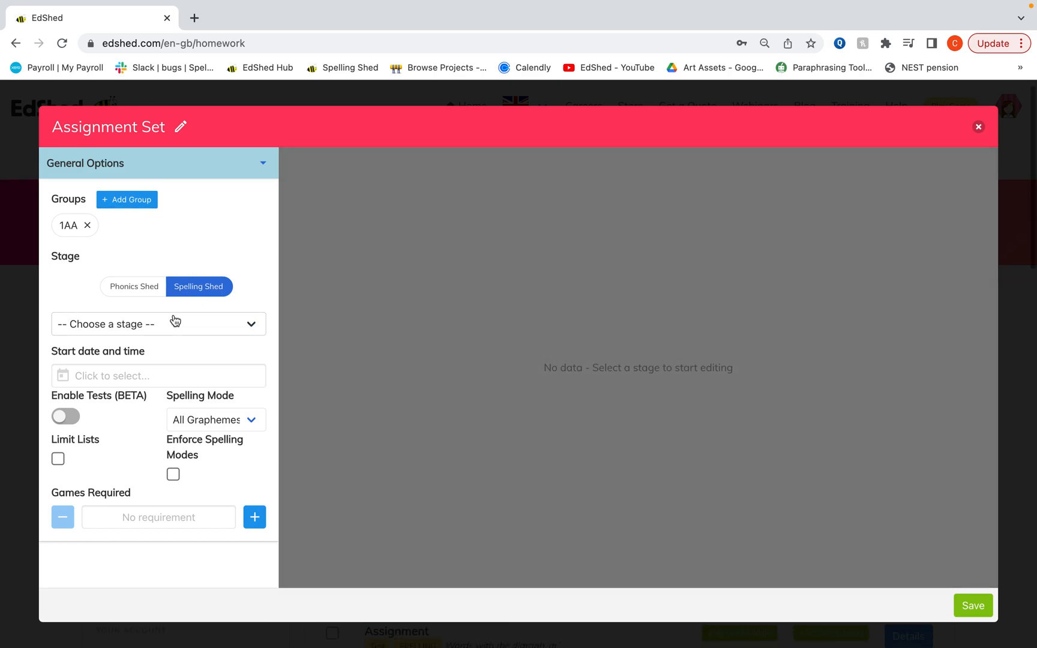
# Step: Choose Stage 3 so the weekly spelling homework lists fill in with dates
pyautogui.click(158, 322)
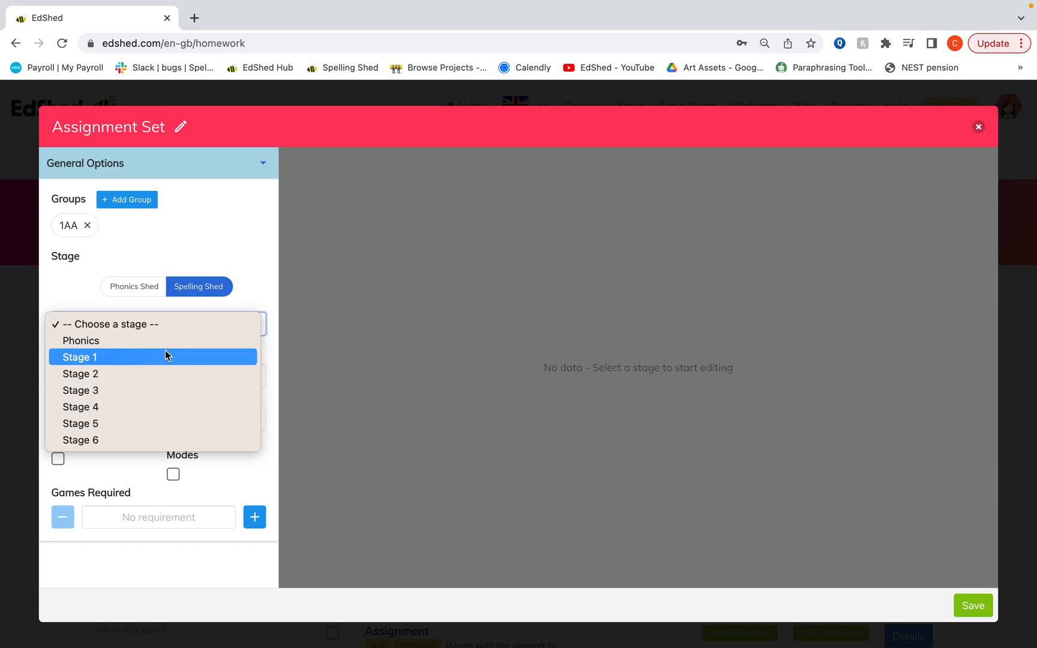
pyautogui.moveTo(151, 389)
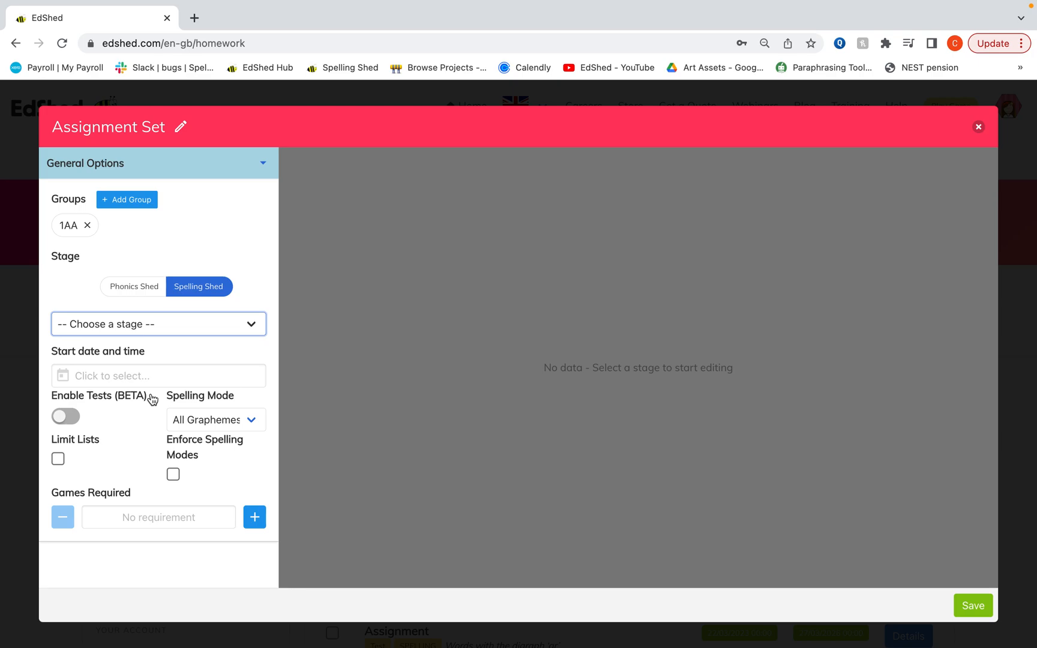
pyautogui.click(157, 322)
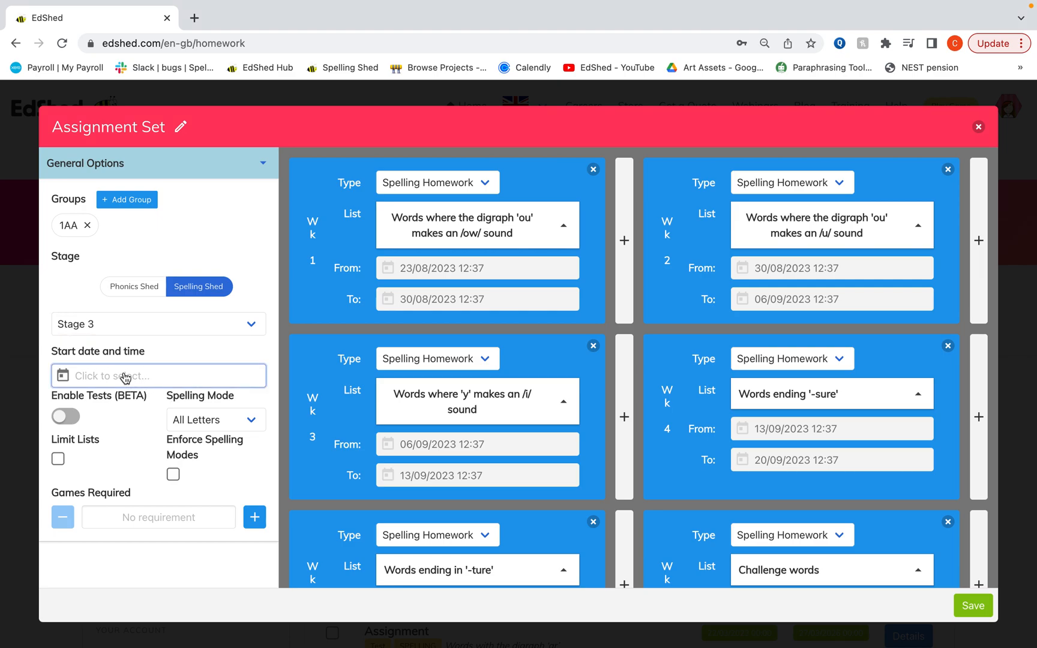
# Step: Set the start date to 4 September 2023 00:00, shifting the weekly list dates
pyautogui.click(158, 376)
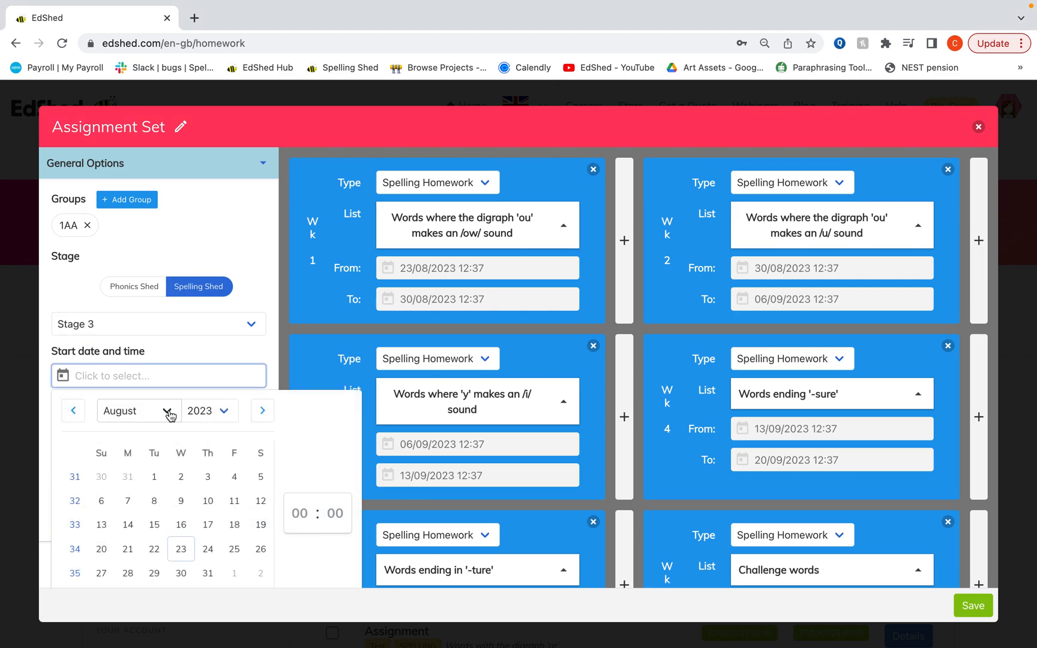
pyautogui.click(138, 411)
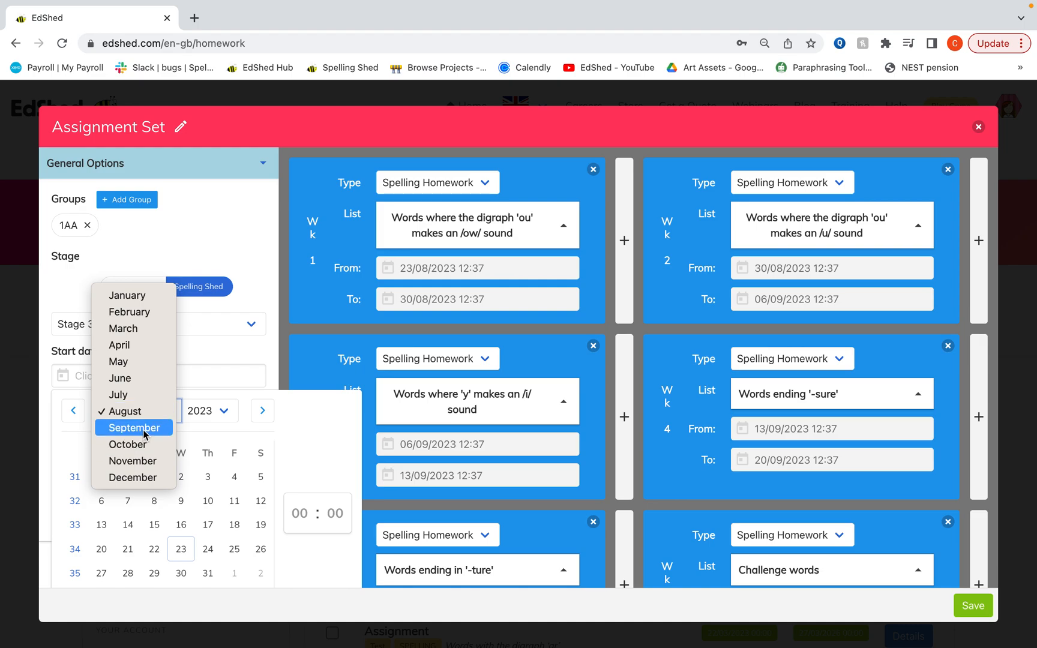
pyautogui.click(133, 428)
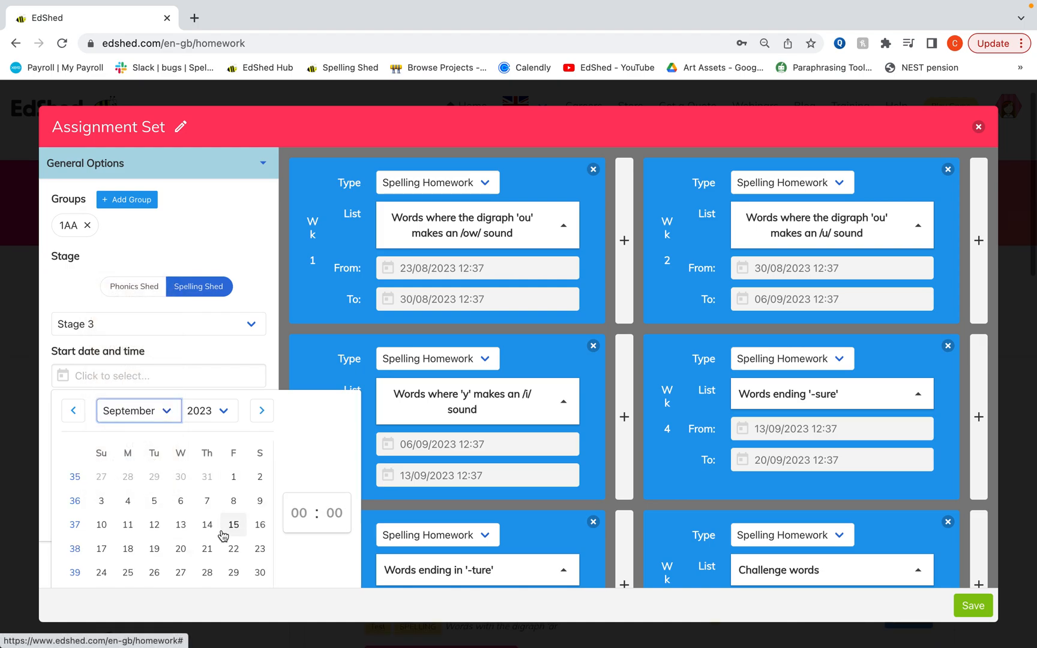
pyautogui.moveTo(127, 482)
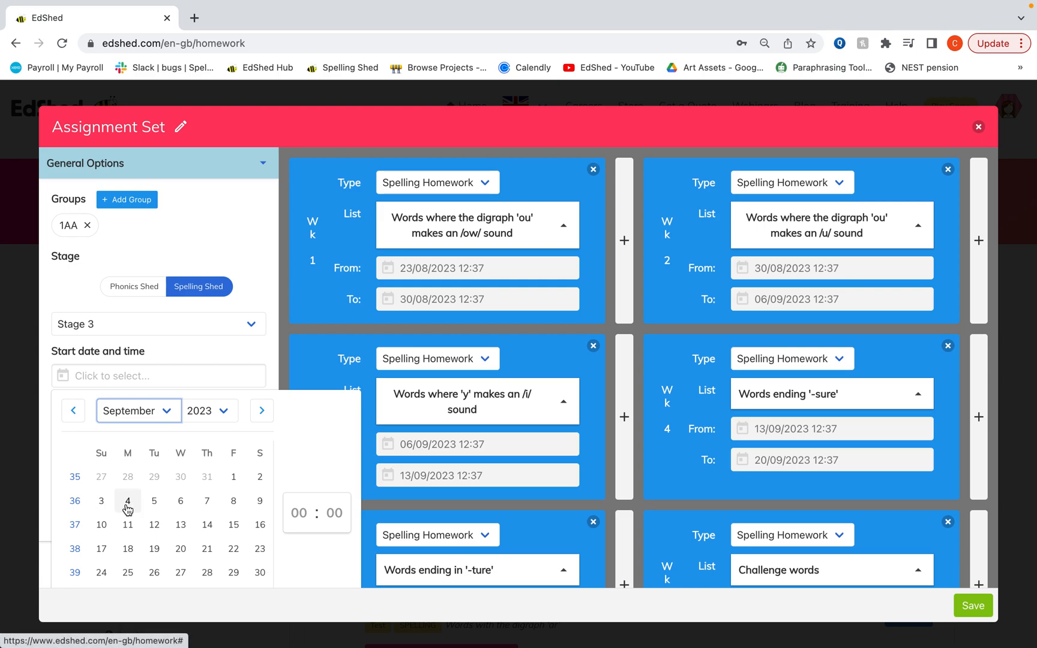
pyautogui.click(128, 500)
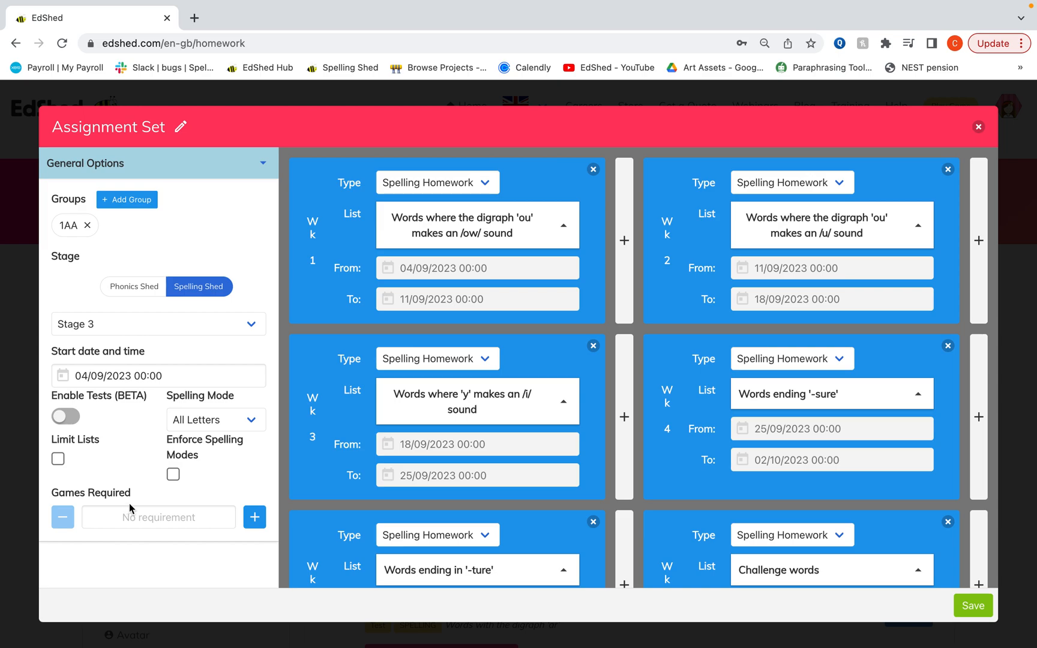
pyautogui.moveTo(248, 419)
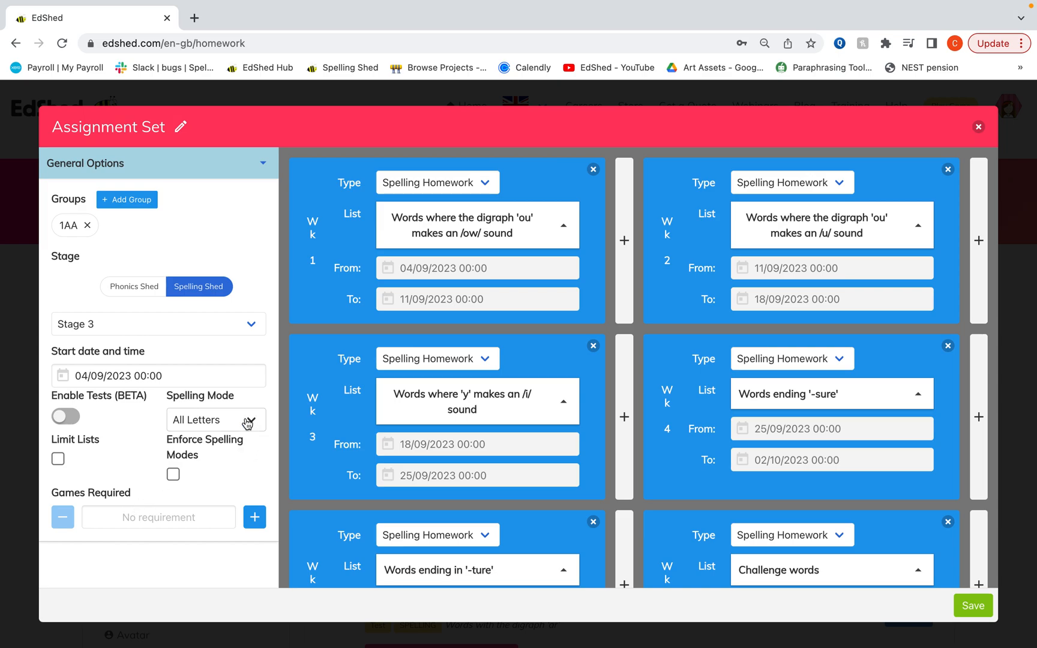
# Step: Keep All Letters as the spelling mode and leave Enforce Spelling Modes unticked
pyautogui.click(215, 419)
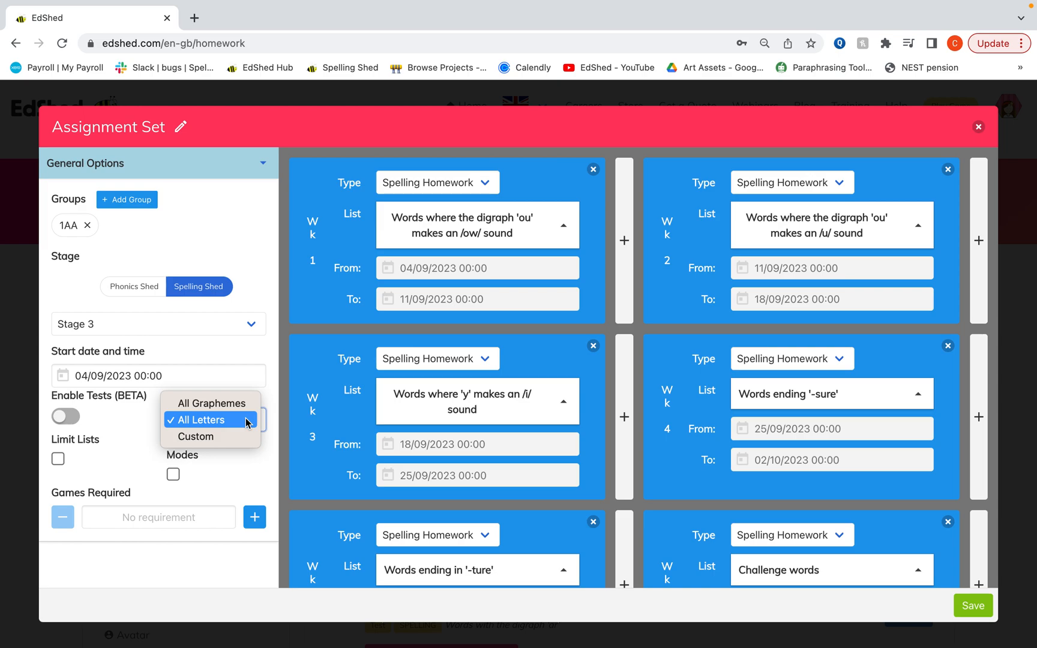
pyautogui.click(206, 418)
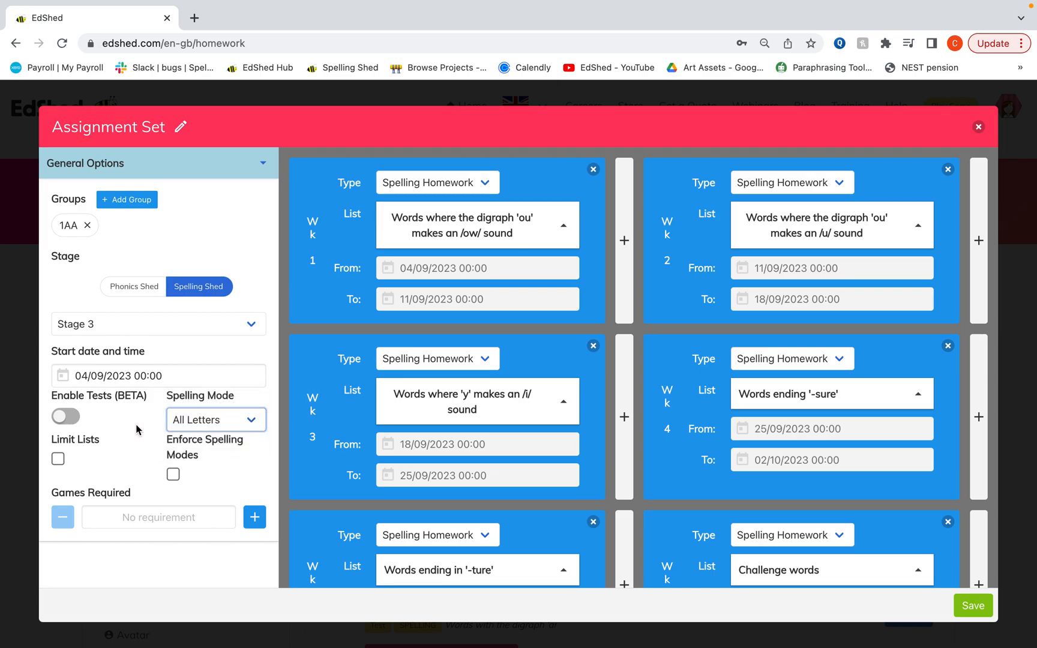
pyautogui.moveTo(172, 474)
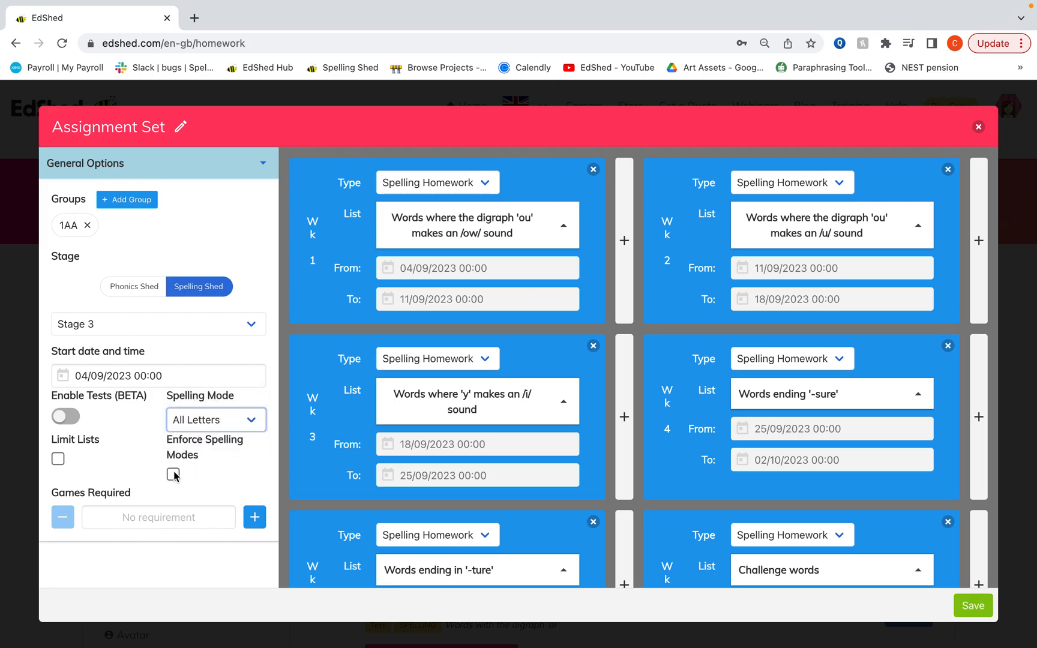
pyautogui.click(172, 475)
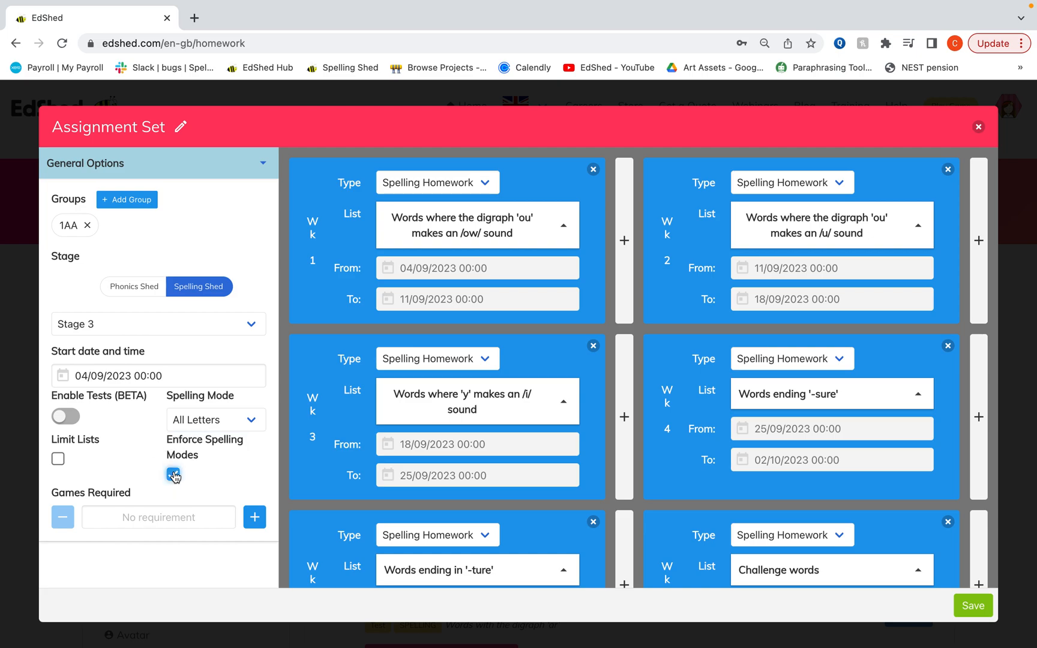
pyautogui.click(173, 474)
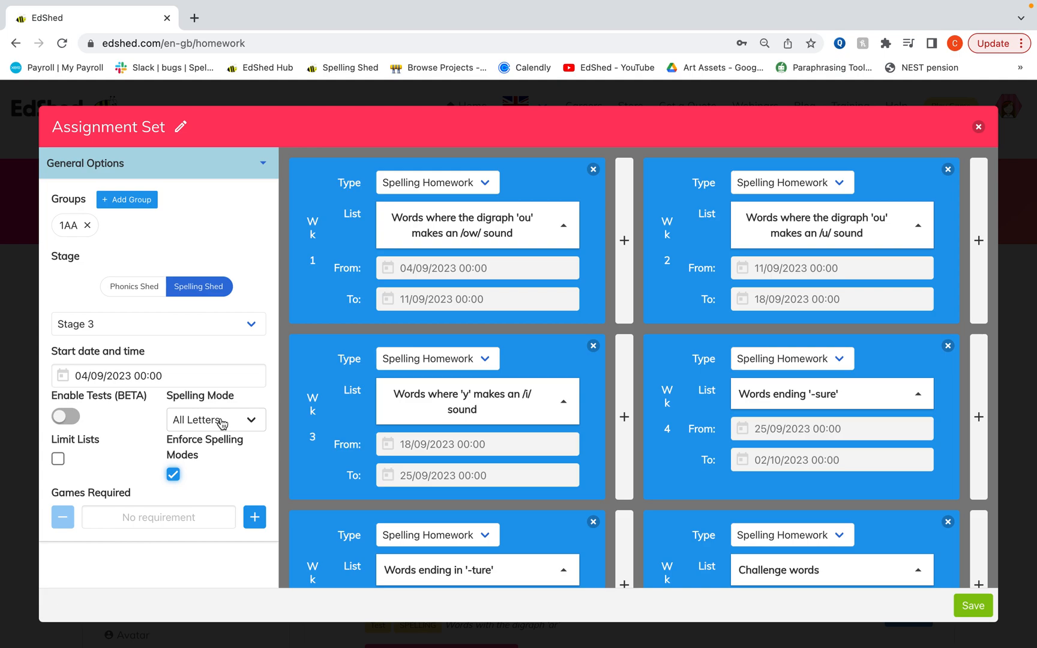
pyautogui.moveTo(177, 458)
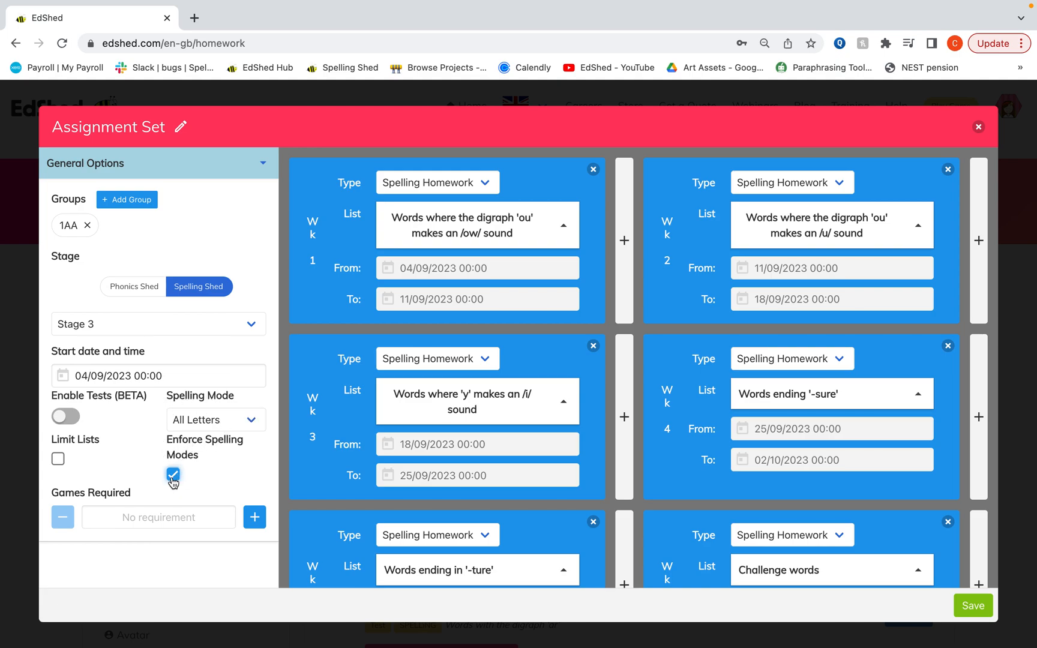
pyautogui.click(173, 474)
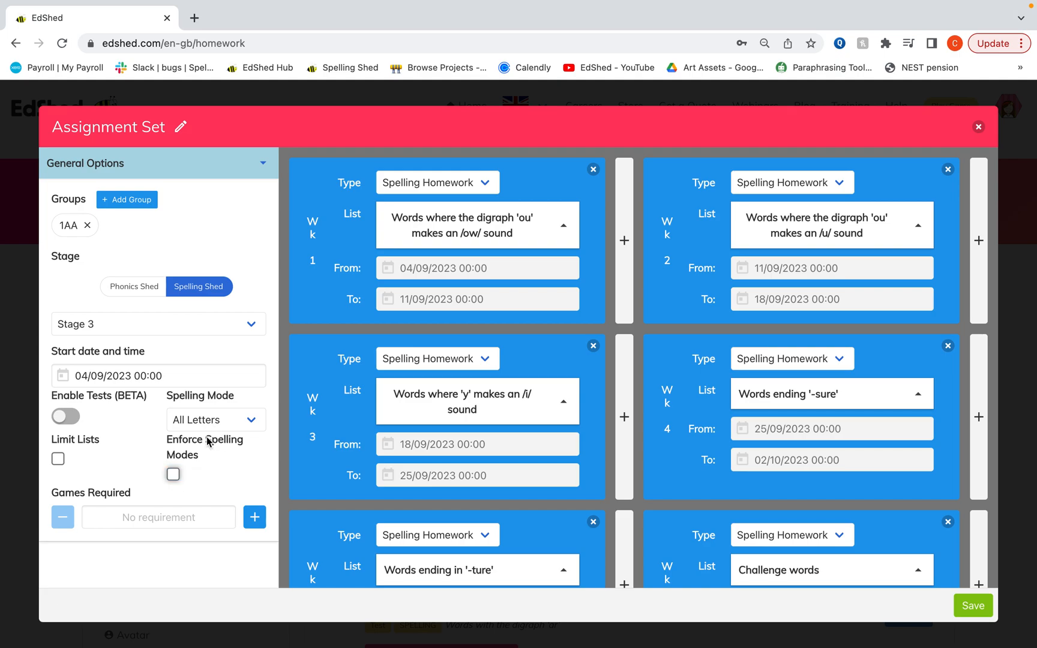
pyautogui.moveTo(4, 499)
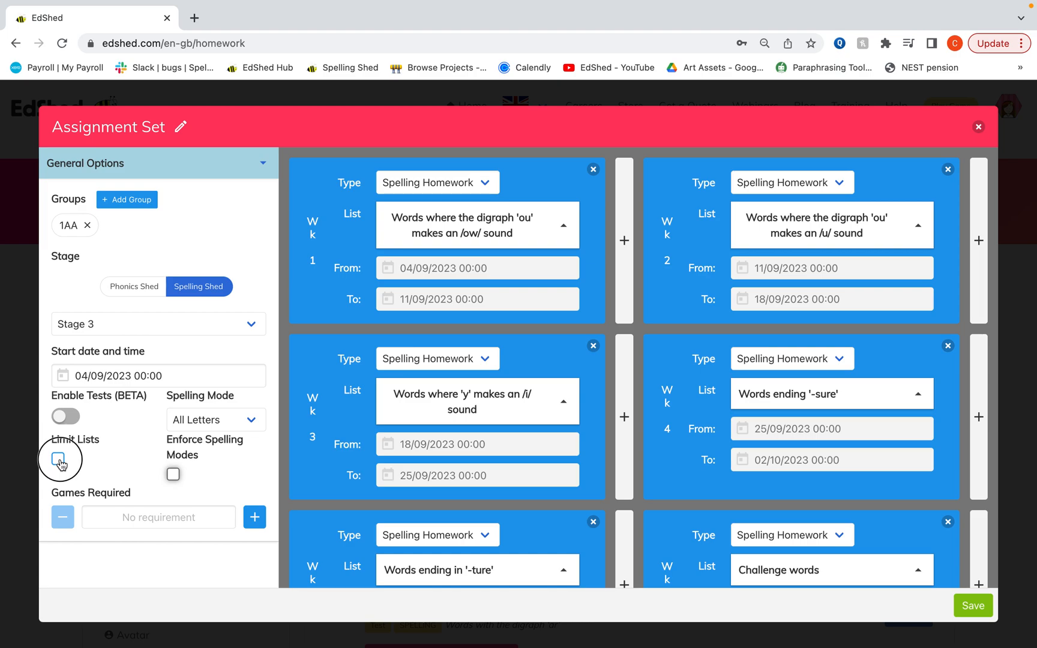
# Step: Leave Limit Lists off after toggling it and set Games Required to 5
pyautogui.click(59, 461)
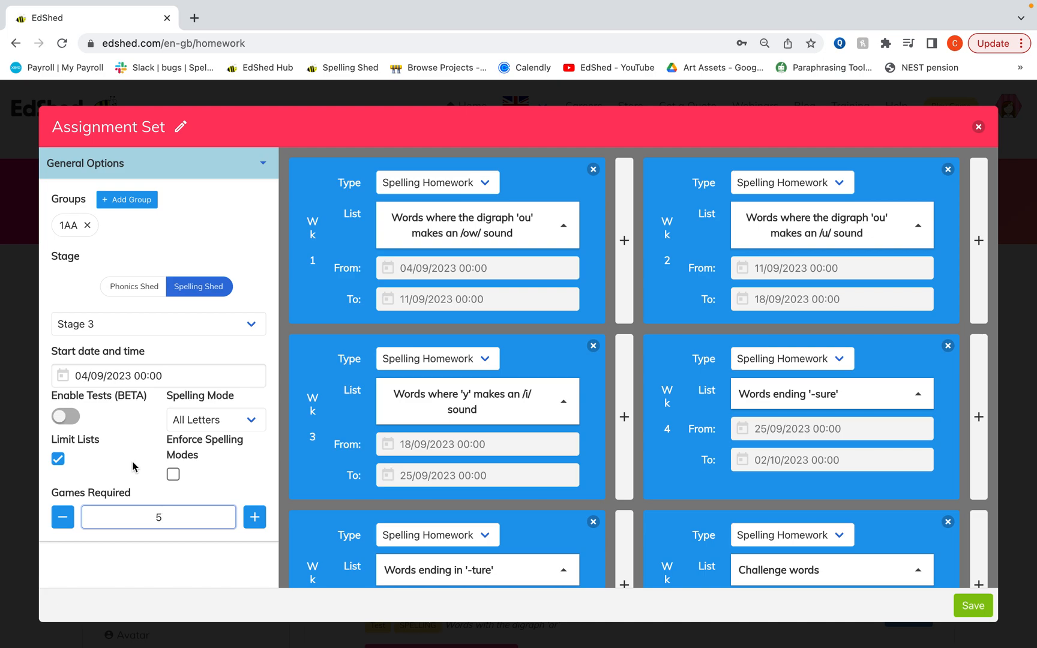
pyautogui.moveTo(130, 535)
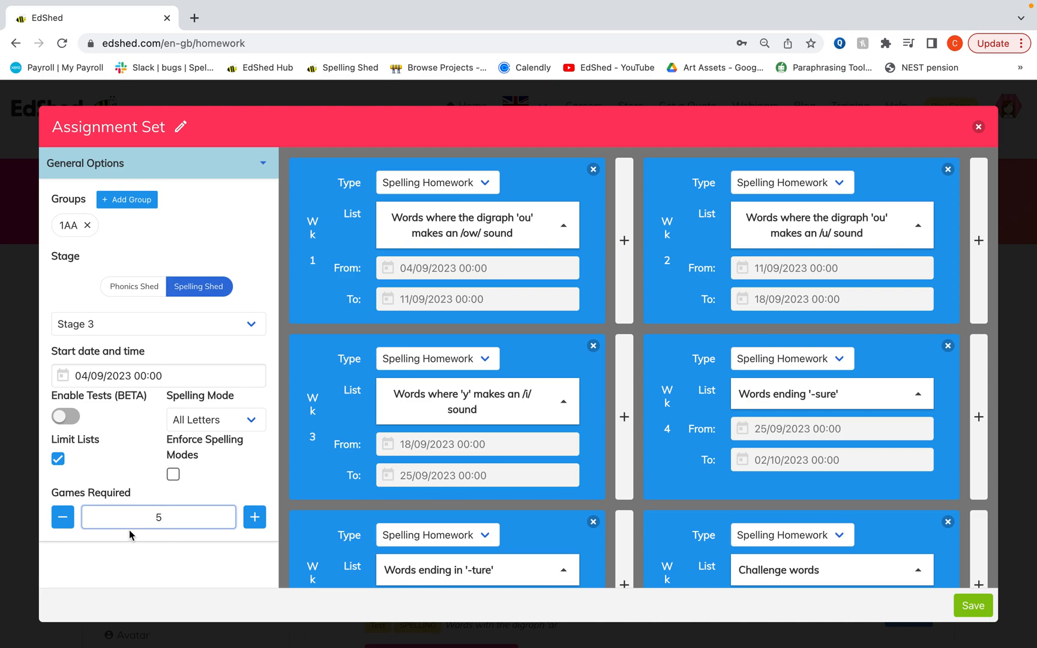
pyautogui.click(158, 516)
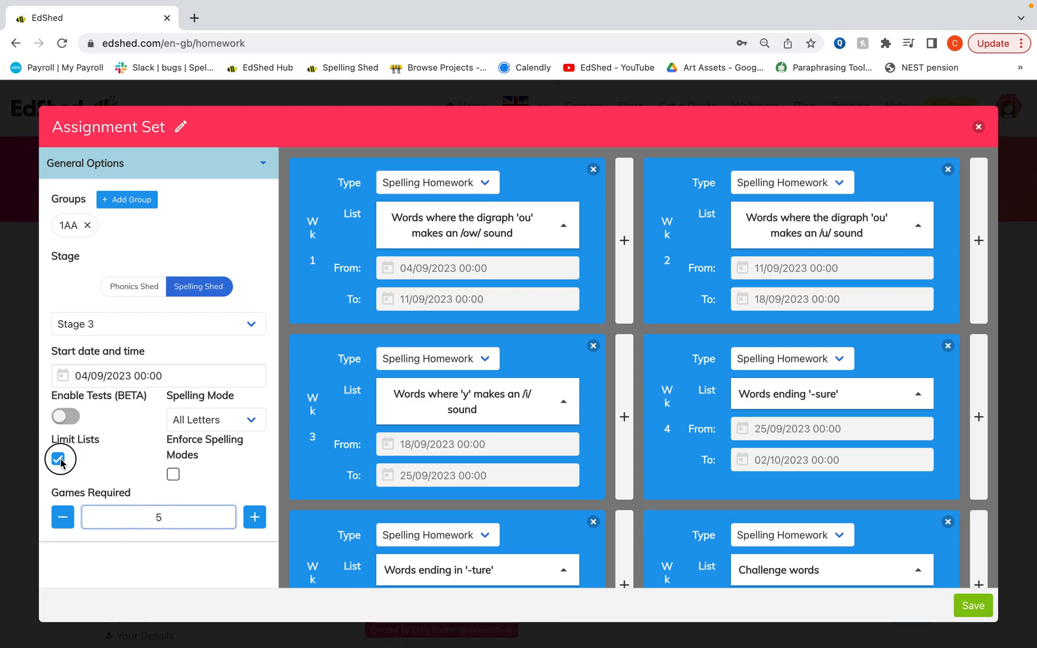
pyautogui.click(58, 458)
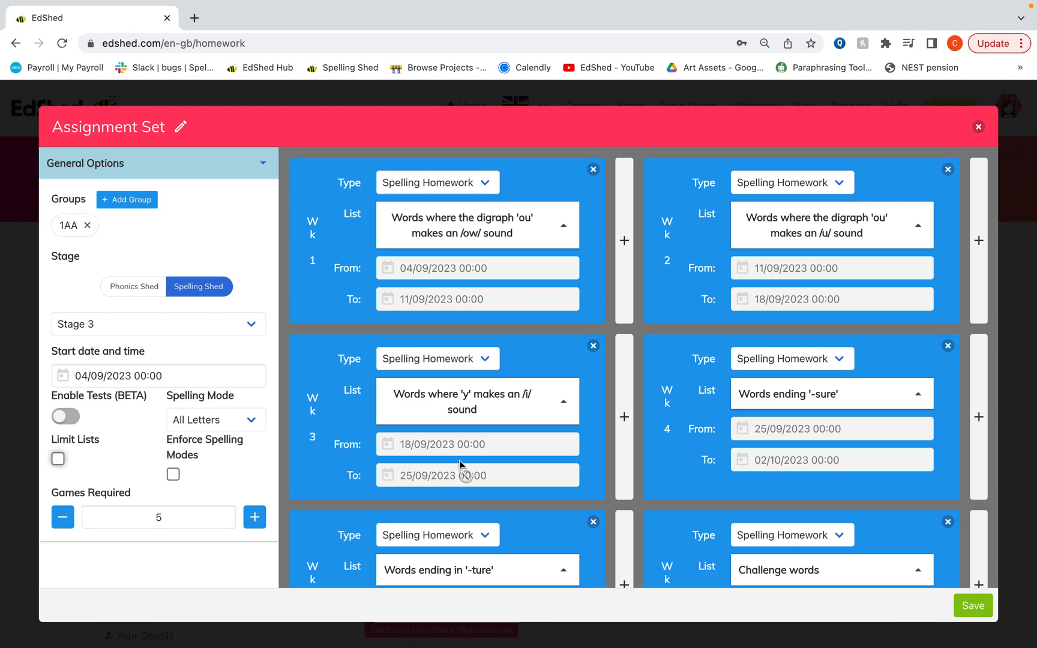
pyautogui.click(158, 518)
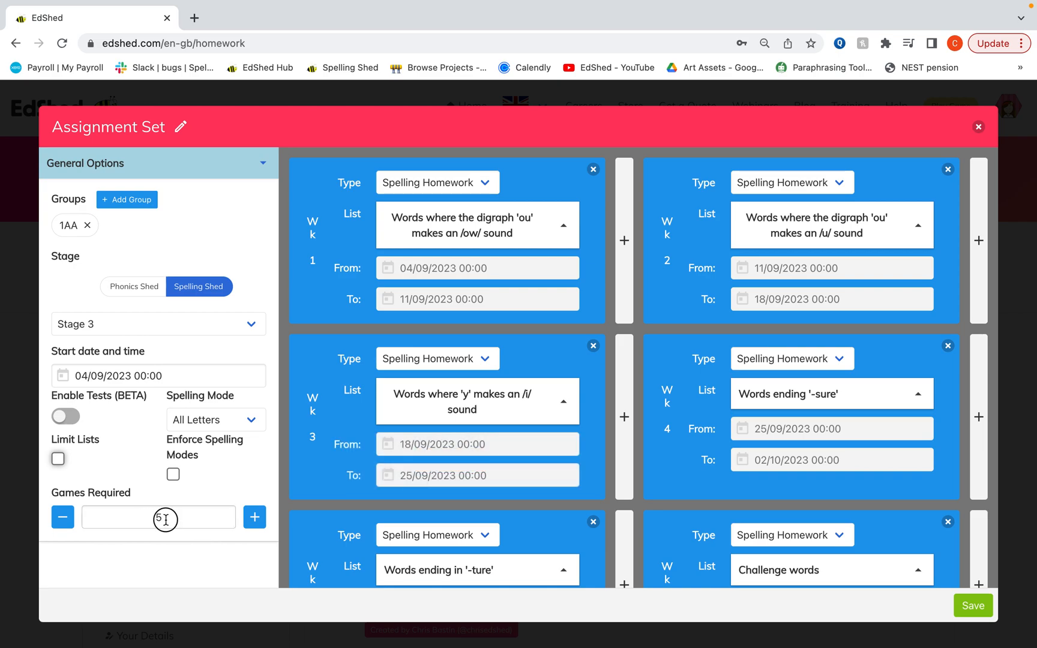
pyautogui.click(158, 517)
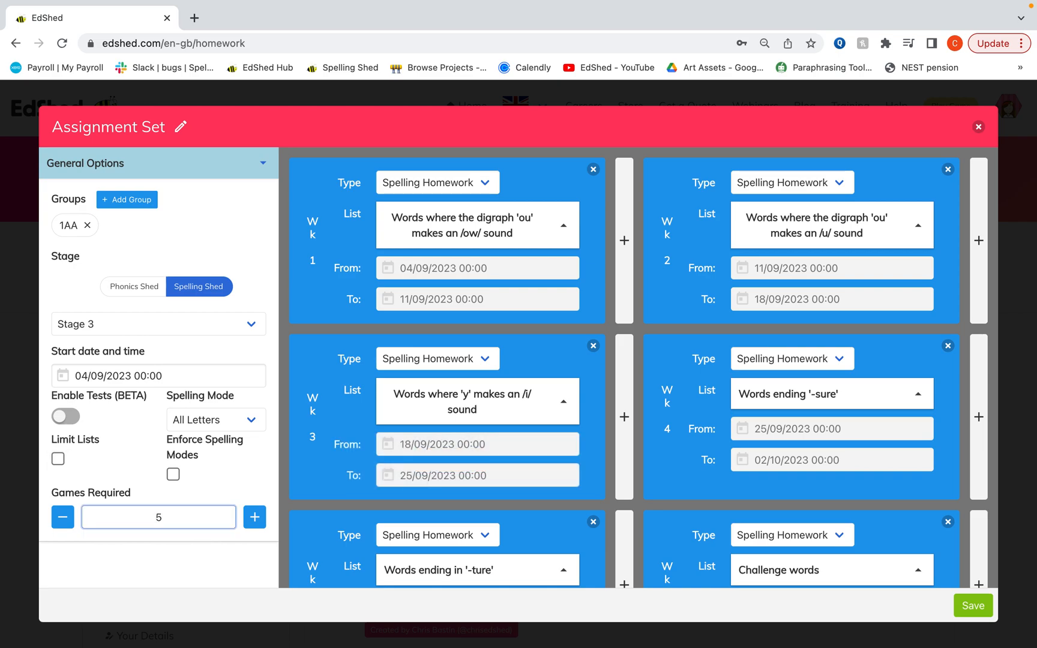
# Step: Clear the Games Required value and review the weekly lists down to week 8's 'mis-' prefix
pyautogui.click(63, 516)
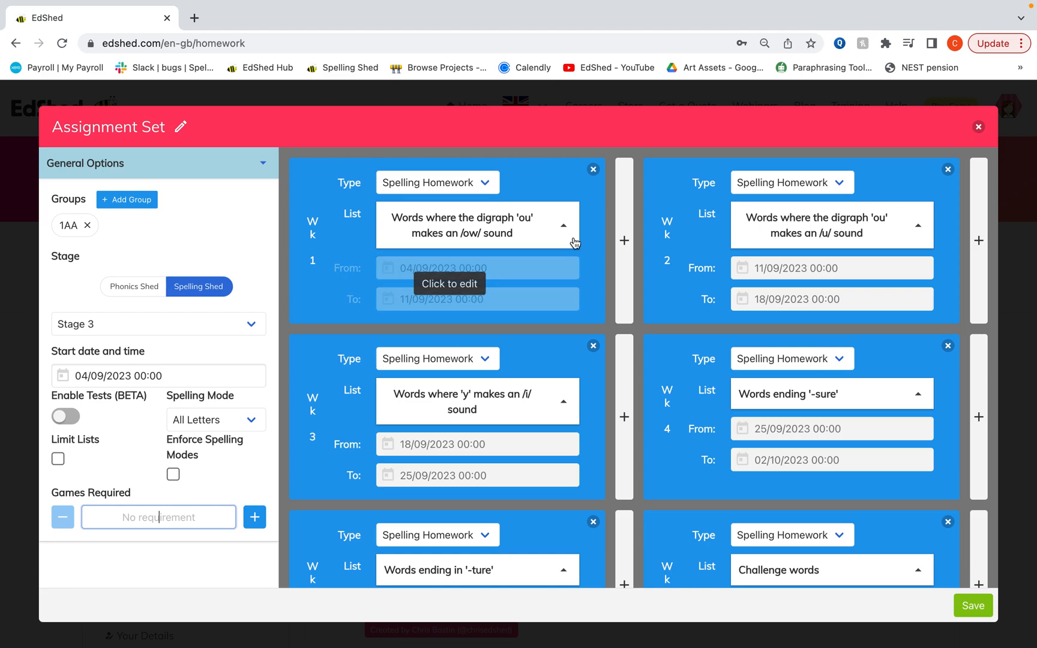
pyautogui.moveTo(589, 172)
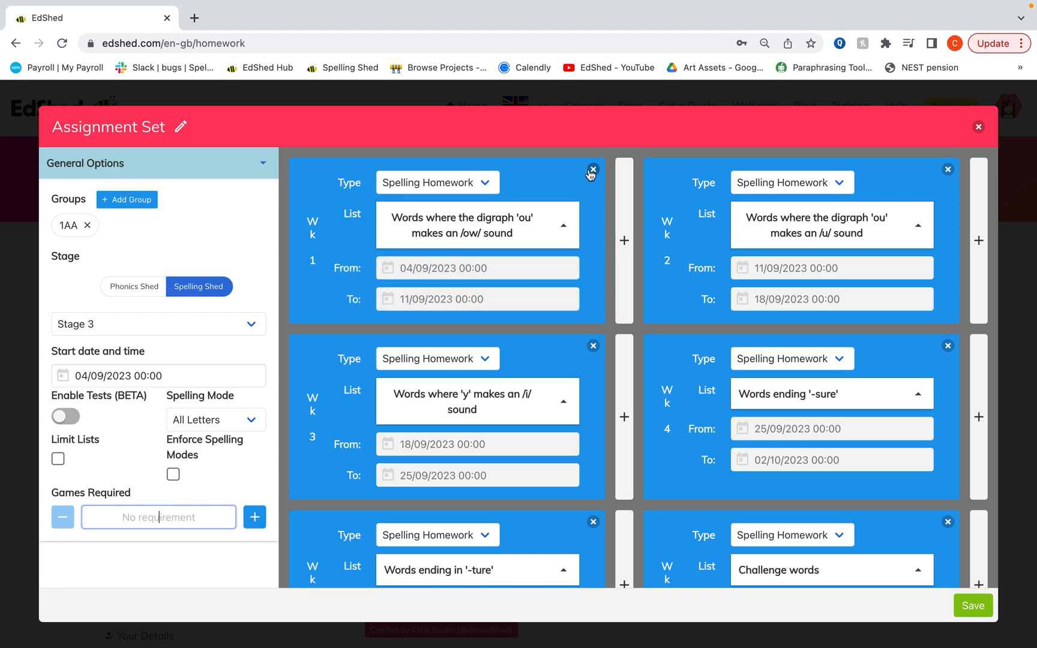
pyautogui.moveTo(591, 173)
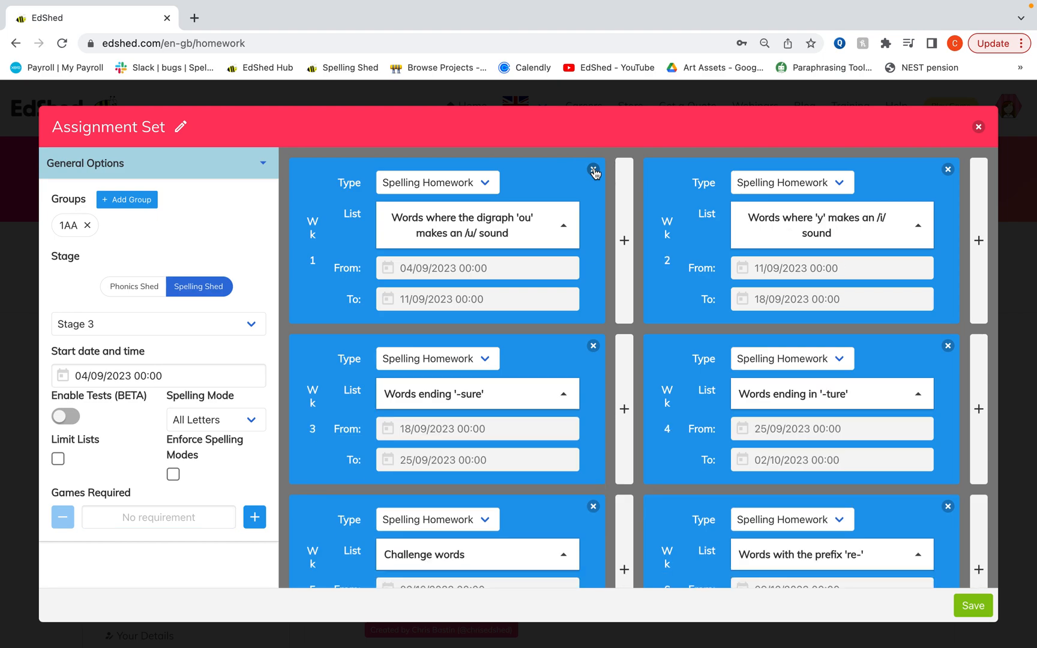
pyautogui.moveTo(454, 297)
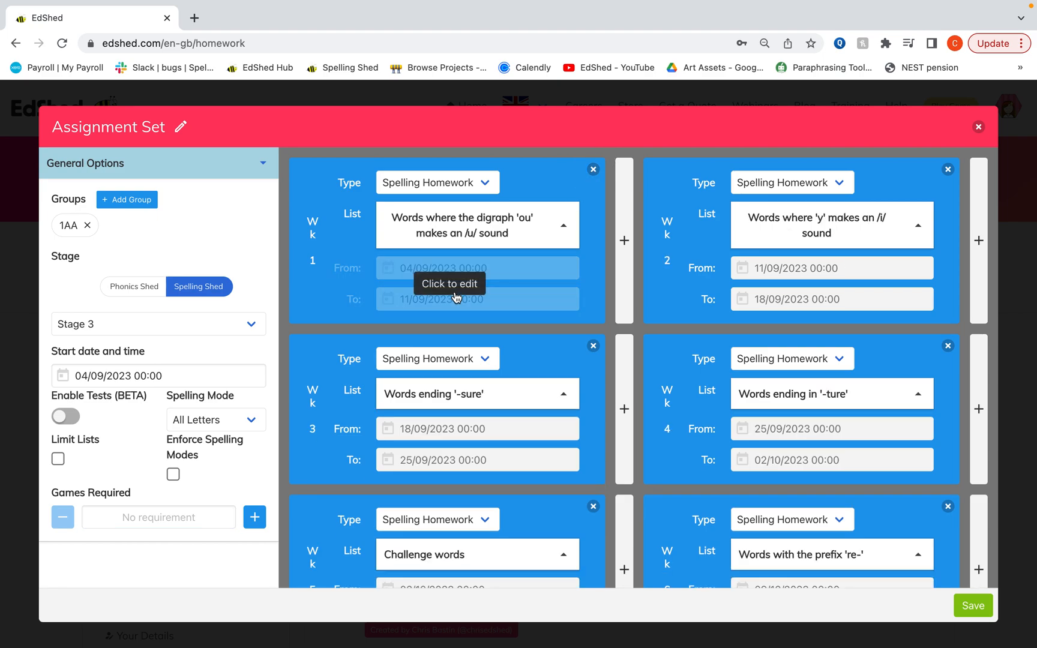
pyautogui.moveTo(600, 264)
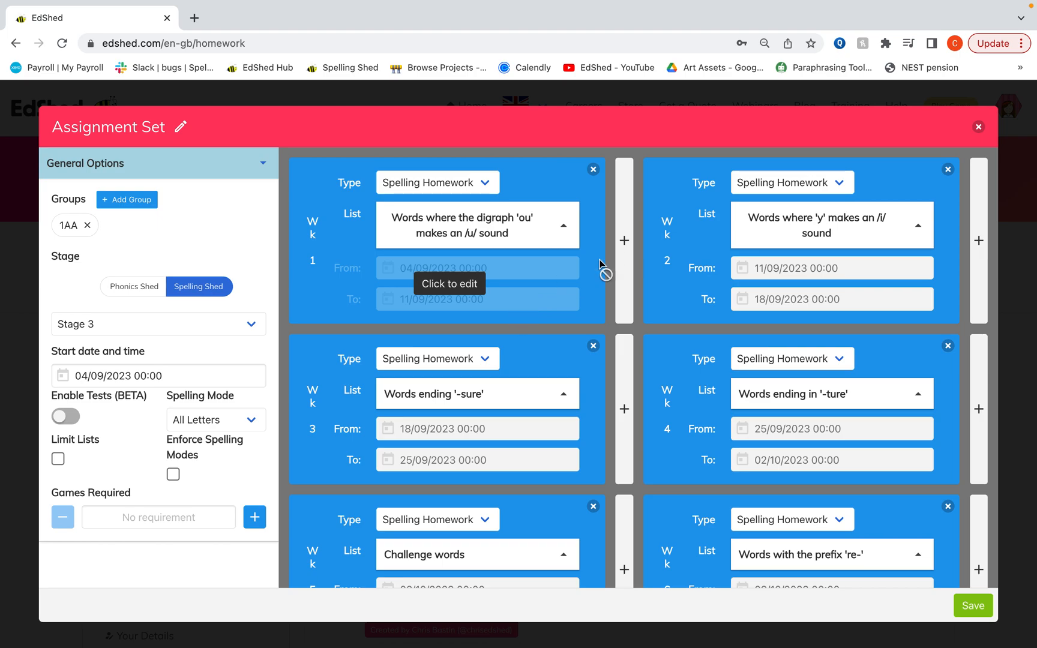
pyautogui.moveTo(659, 296)
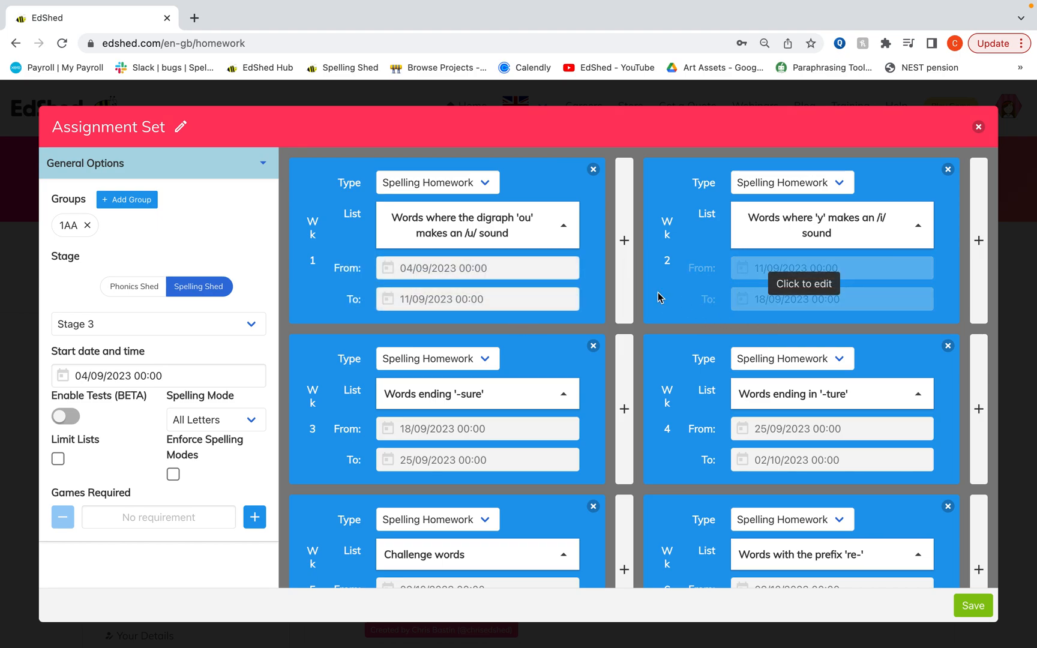
pyautogui.moveTo(623, 240)
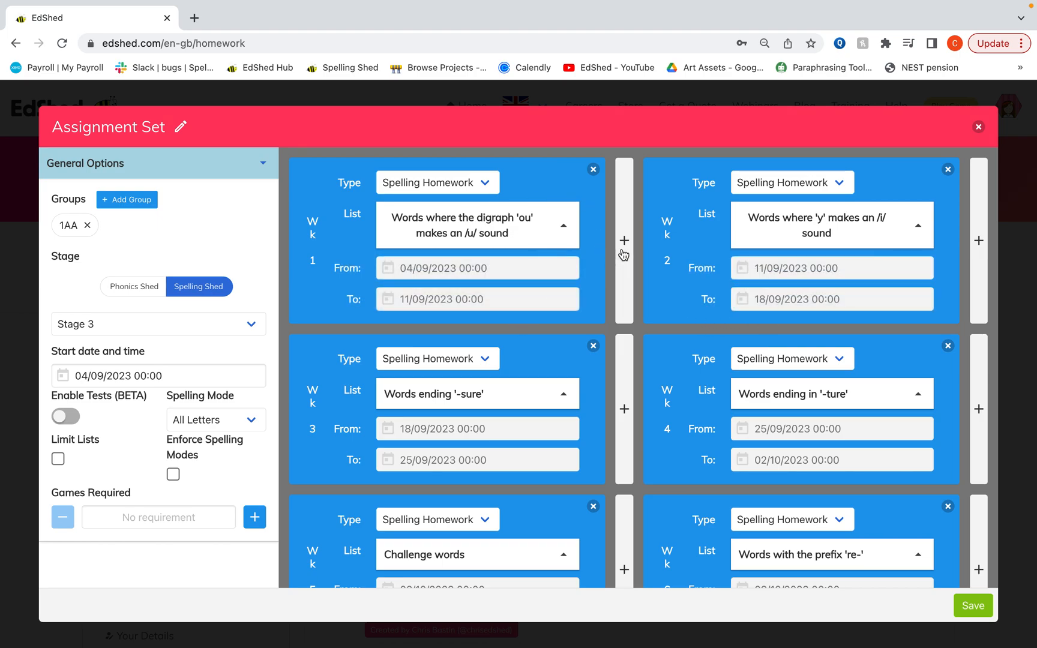
pyautogui.moveTo(626, 400)
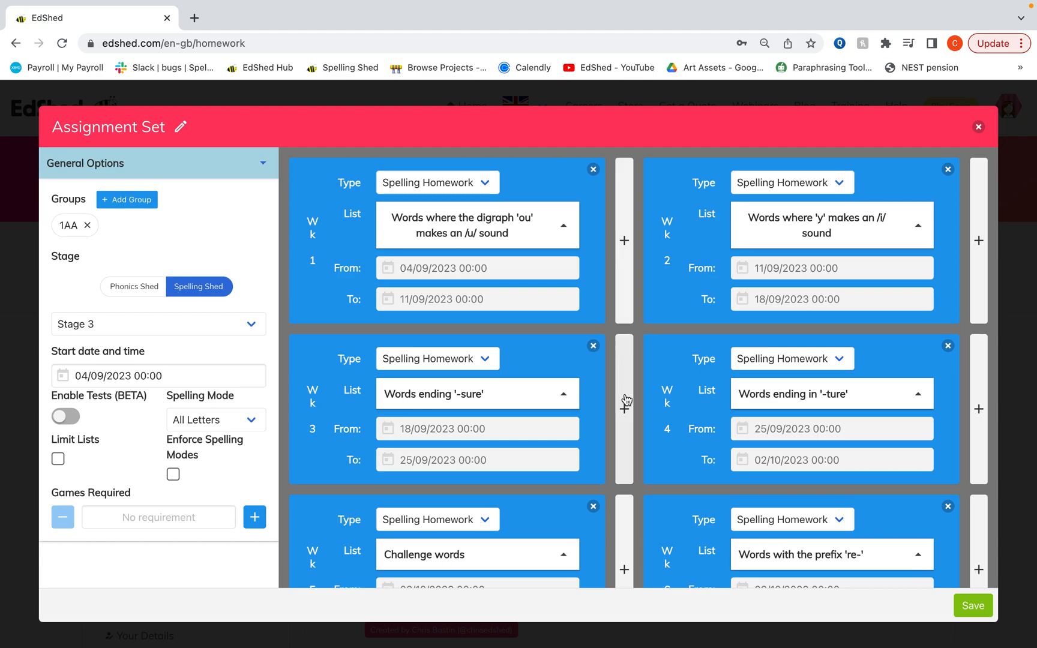
pyautogui.scroll(-3)
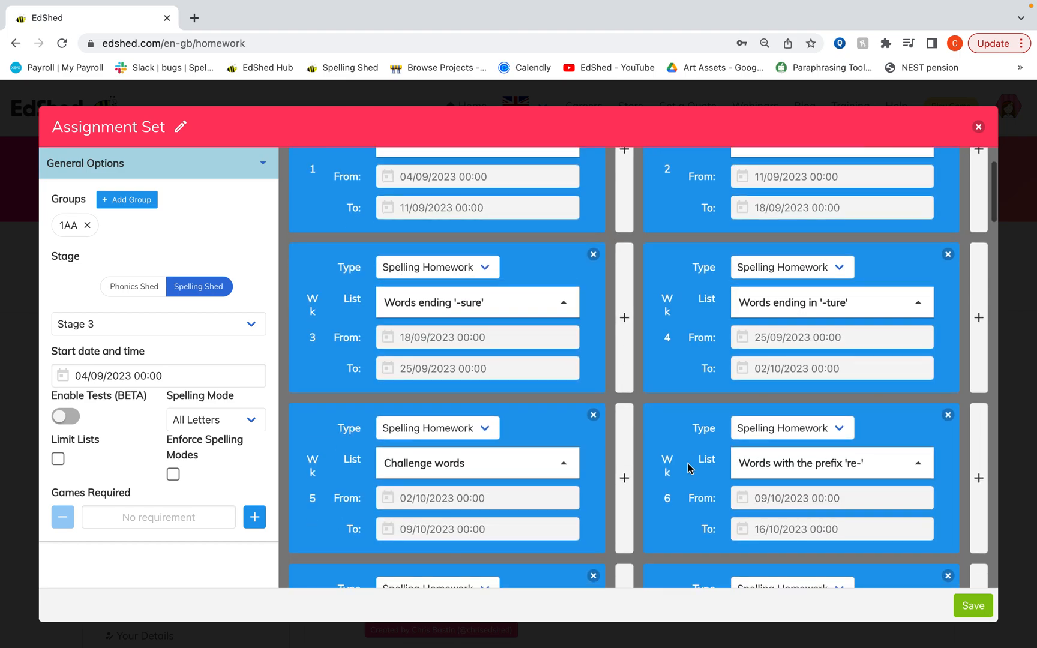
pyautogui.scroll(-3)
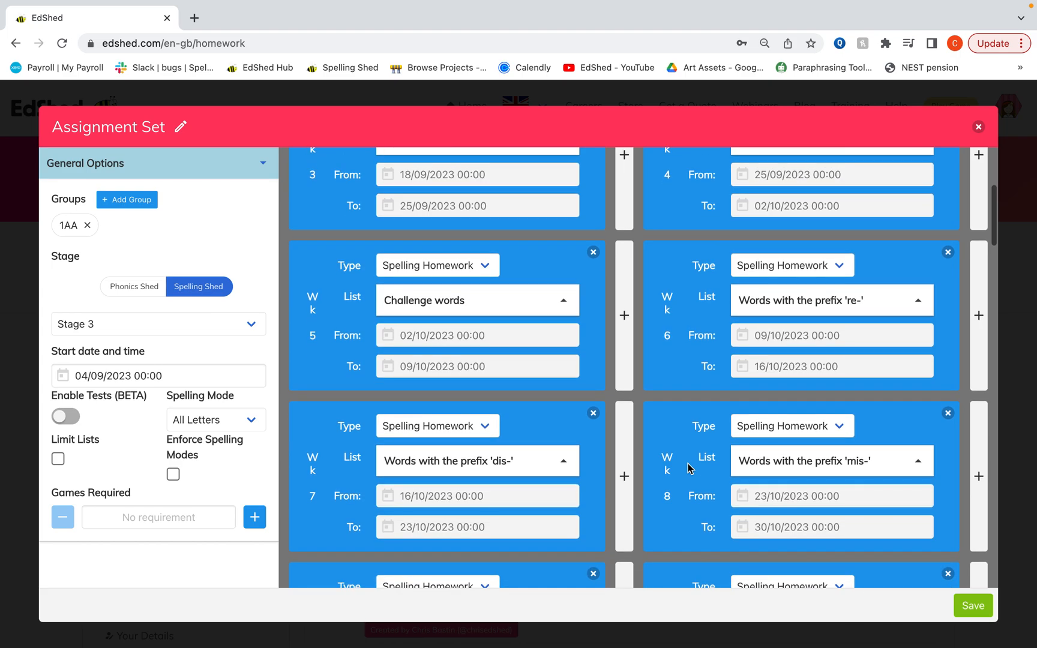
pyautogui.moveTo(979, 329)
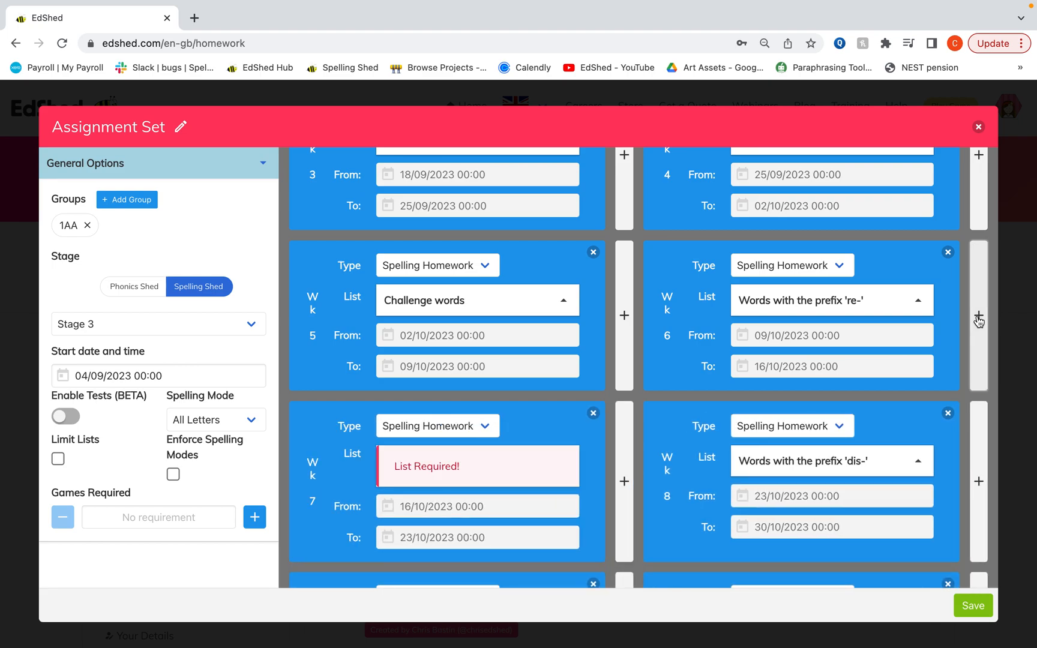
# Step: Toggle Week 7's type through No objective back to Spelling Homework and show its Choose List option
pyautogui.click(435, 426)
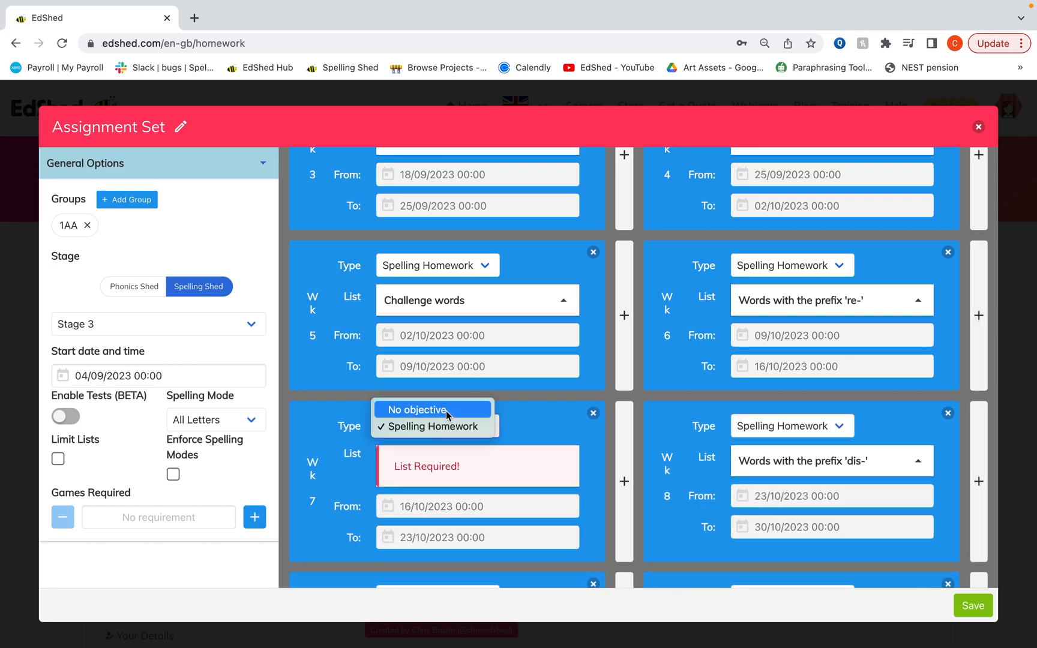
pyautogui.click(424, 411)
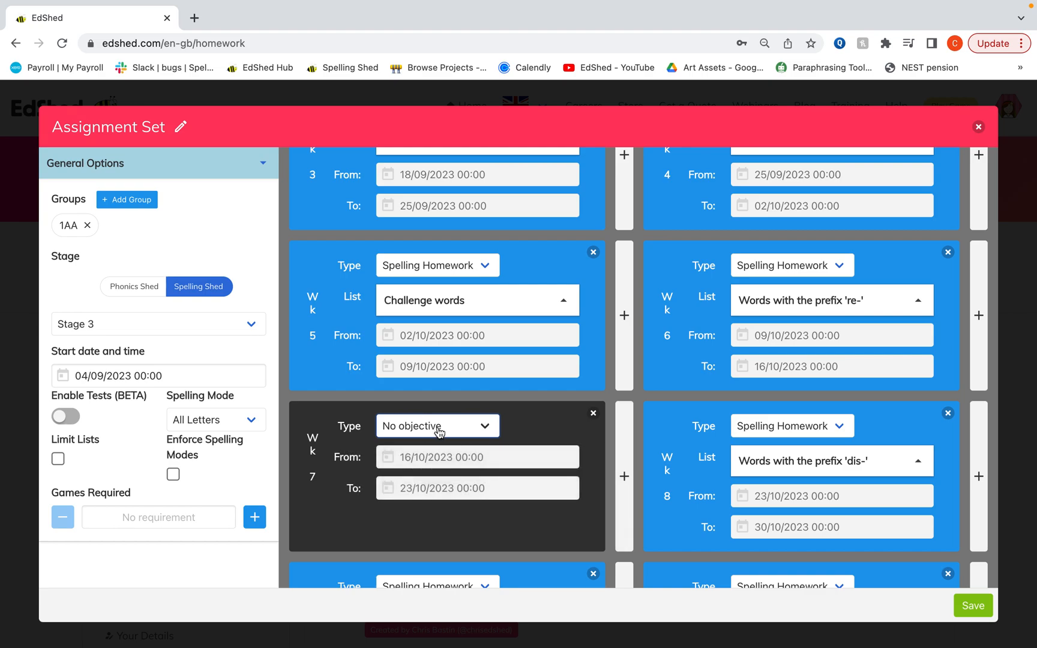
pyautogui.click(437, 426)
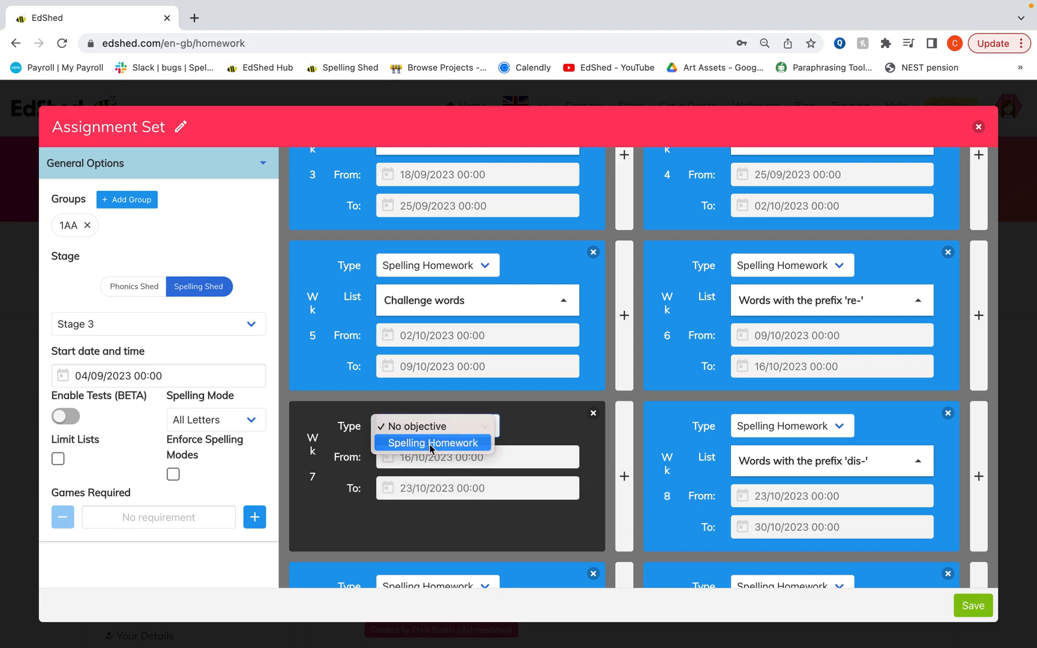
pyautogui.click(432, 443)
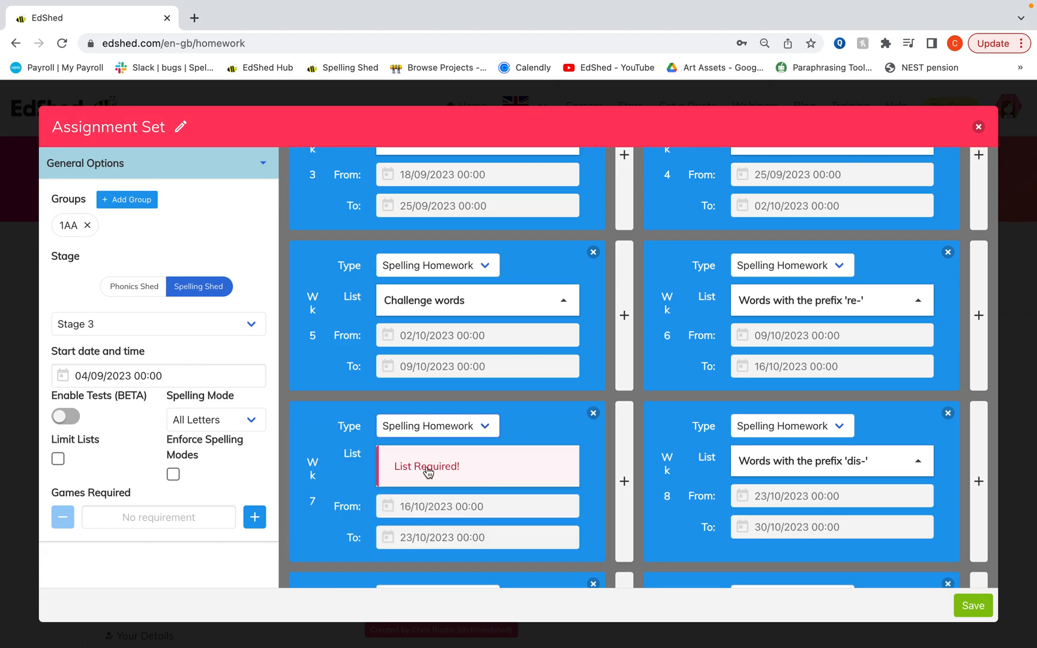
pyautogui.click(428, 465)
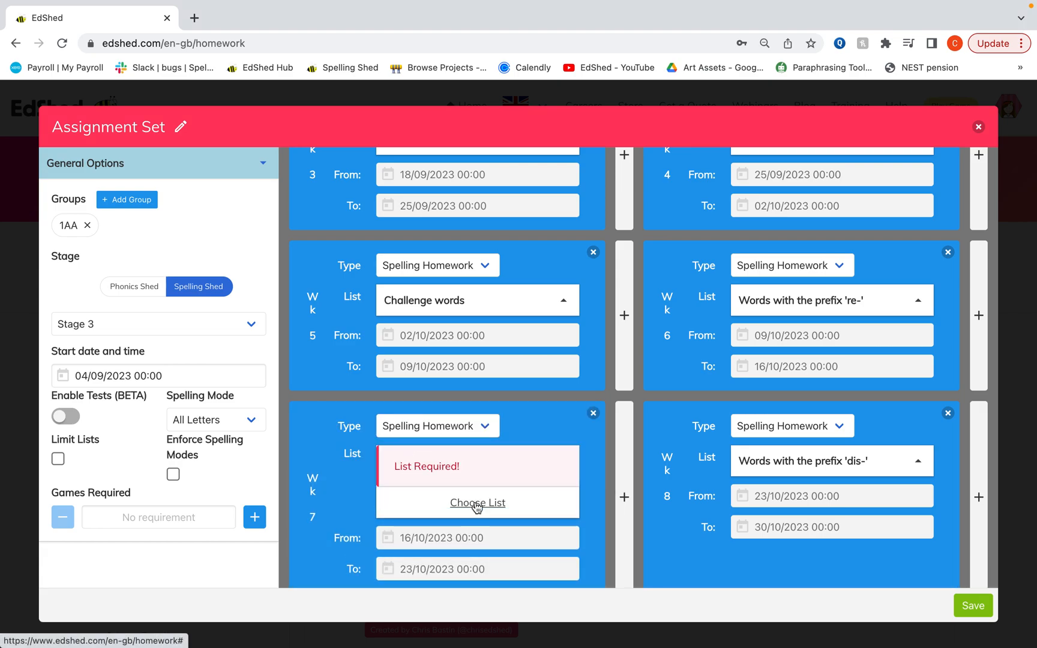
# Step: Assign the Stage 4 Year 3/4 Statutory Words list to Week 7 and review its list options
pyautogui.click(476, 503)
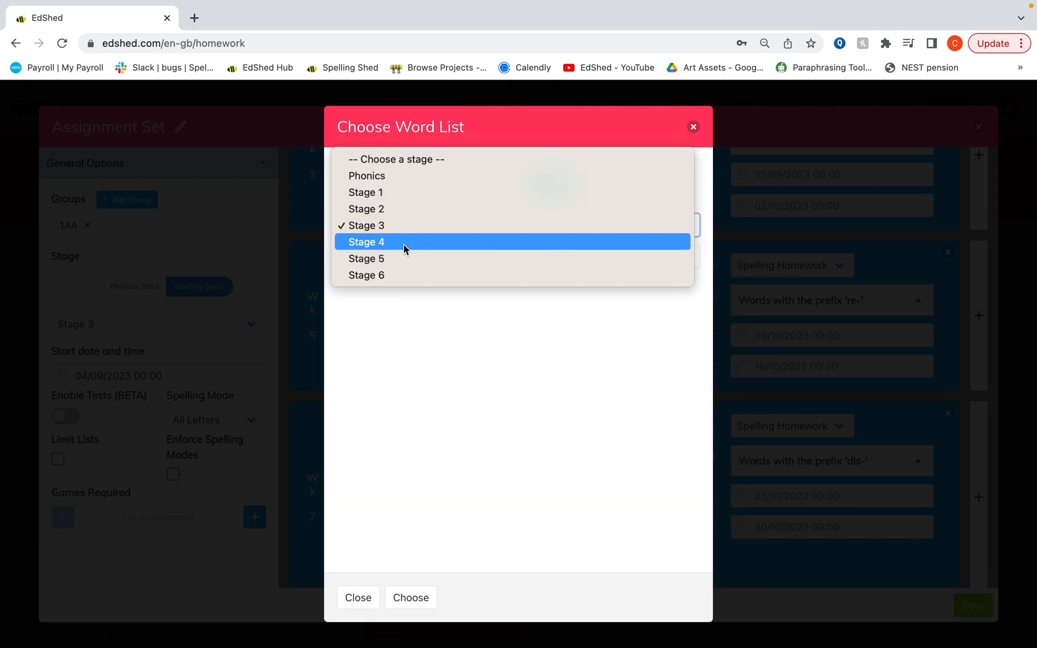
pyautogui.click(366, 241)
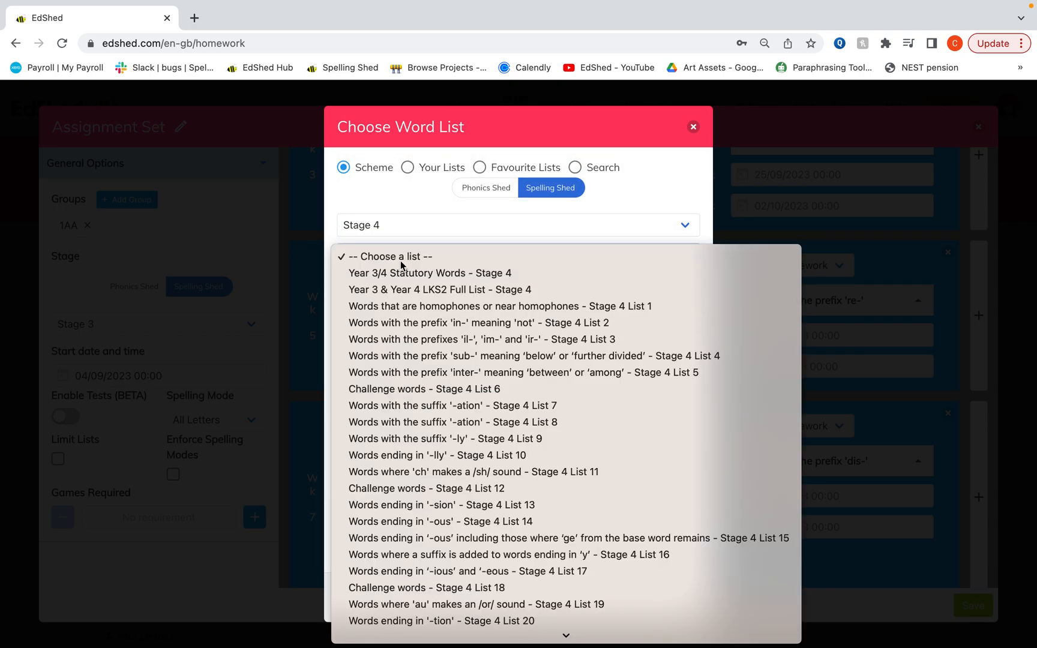
pyautogui.click(429, 274)
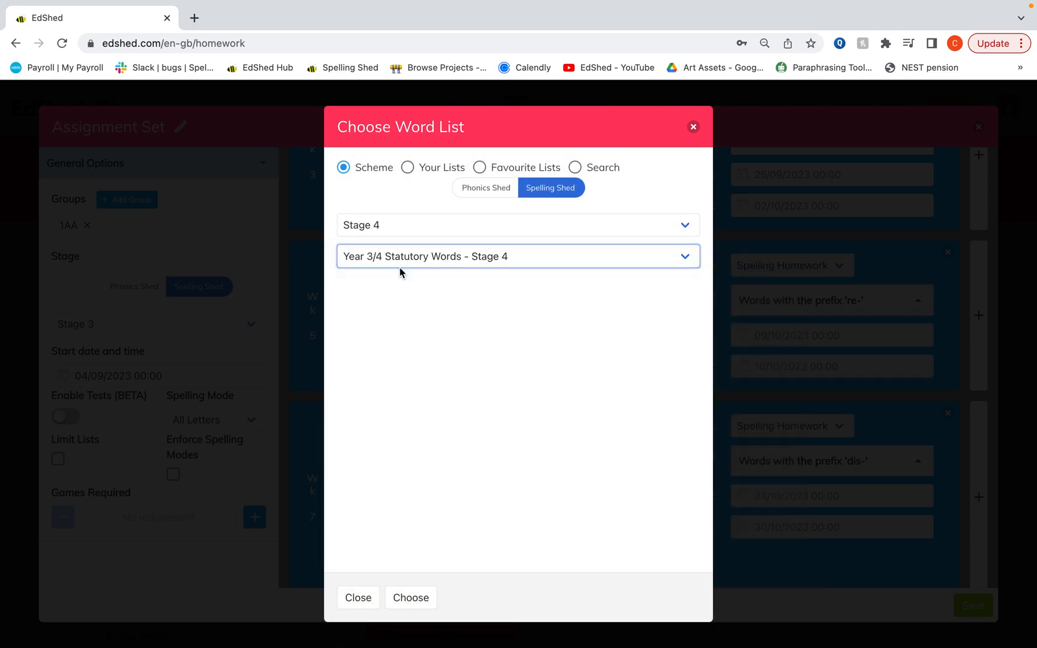
pyautogui.moveTo(417, 565)
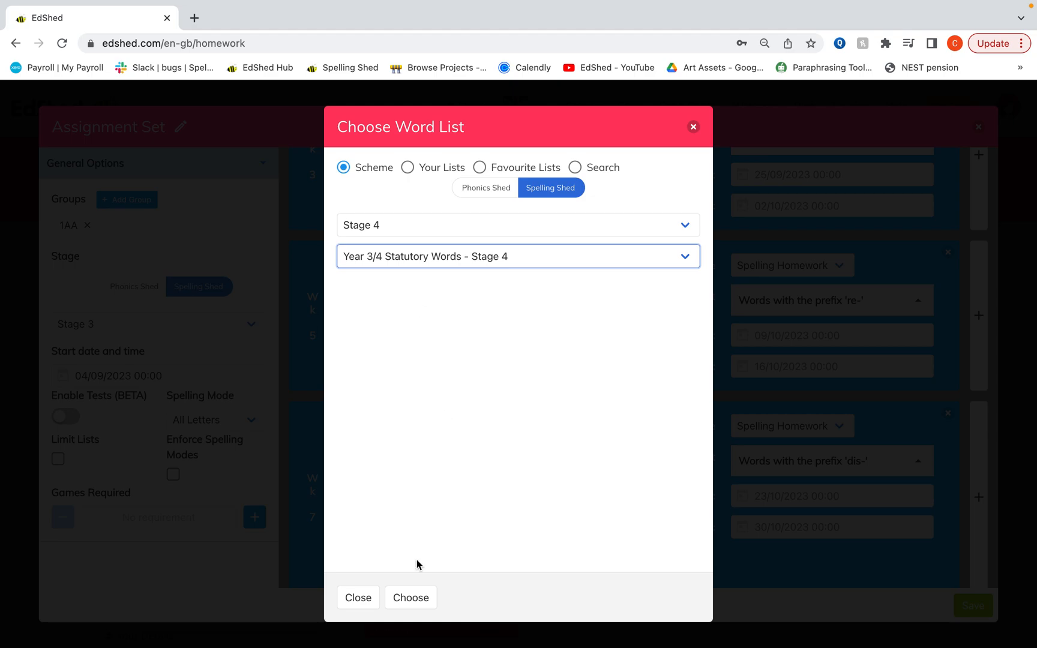
pyautogui.moveTo(454, 424)
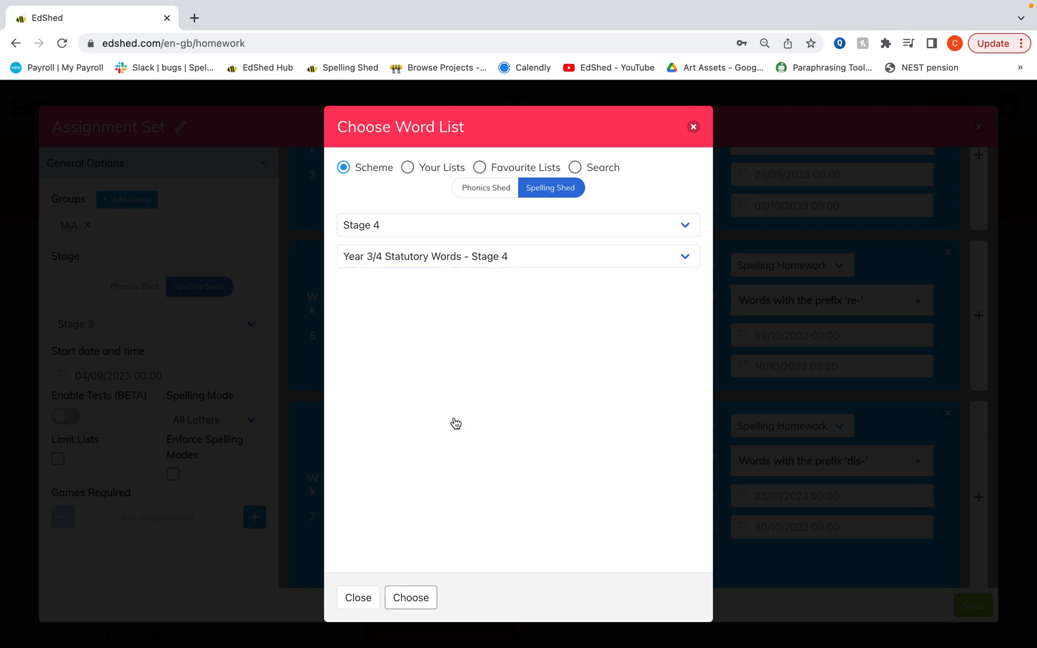
pyautogui.click(357, 598)
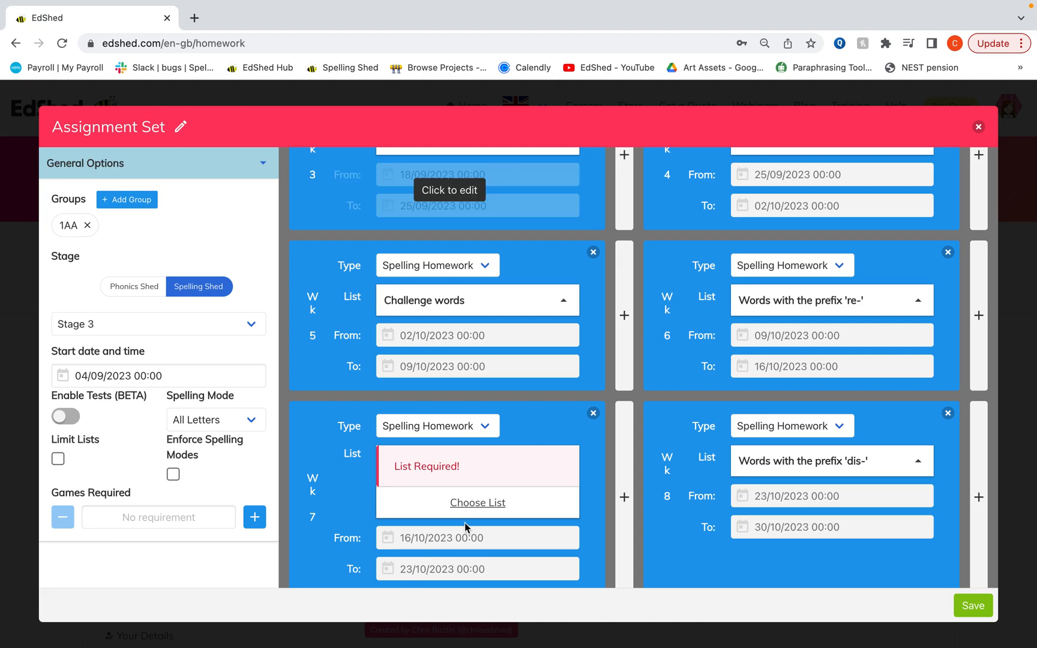
pyautogui.click(476, 502)
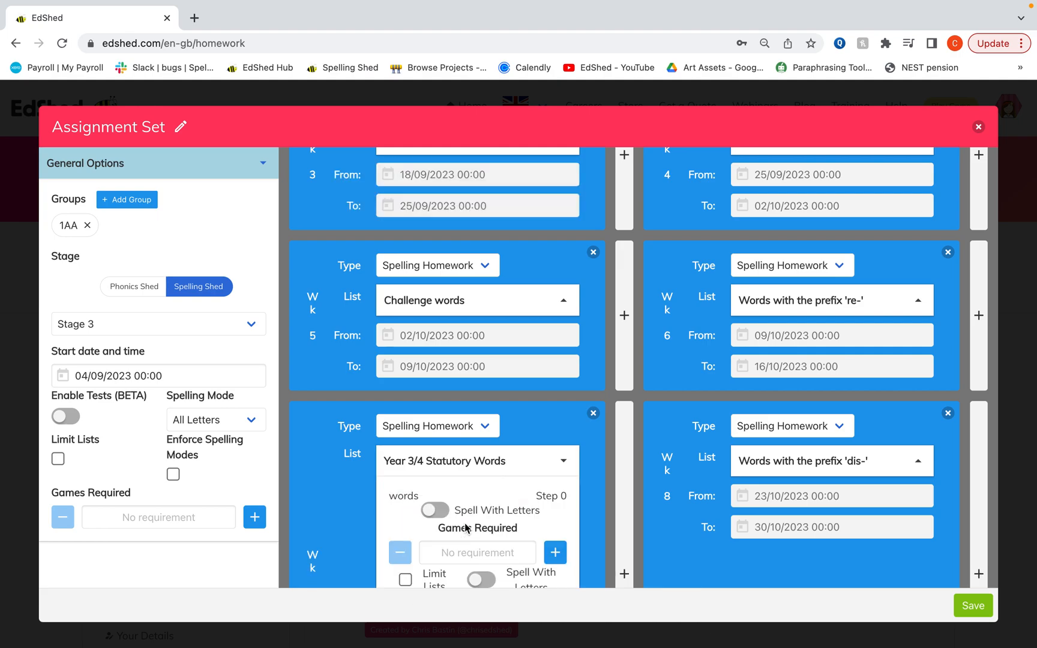
pyautogui.moveTo(635, 542)
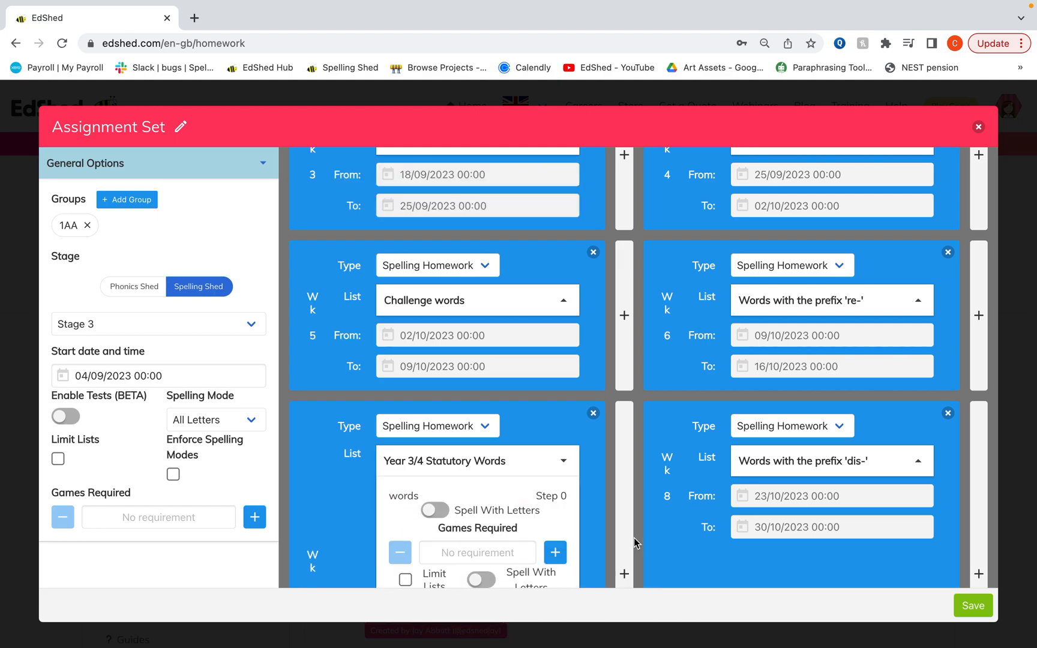
pyautogui.scroll(-3)
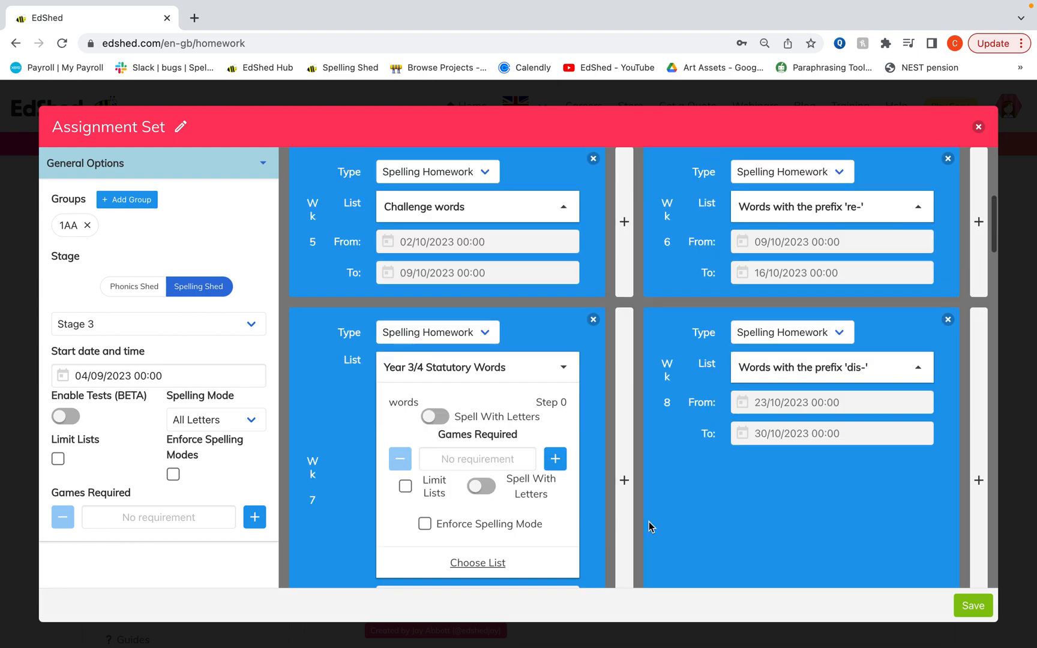
pyautogui.scroll(-3)
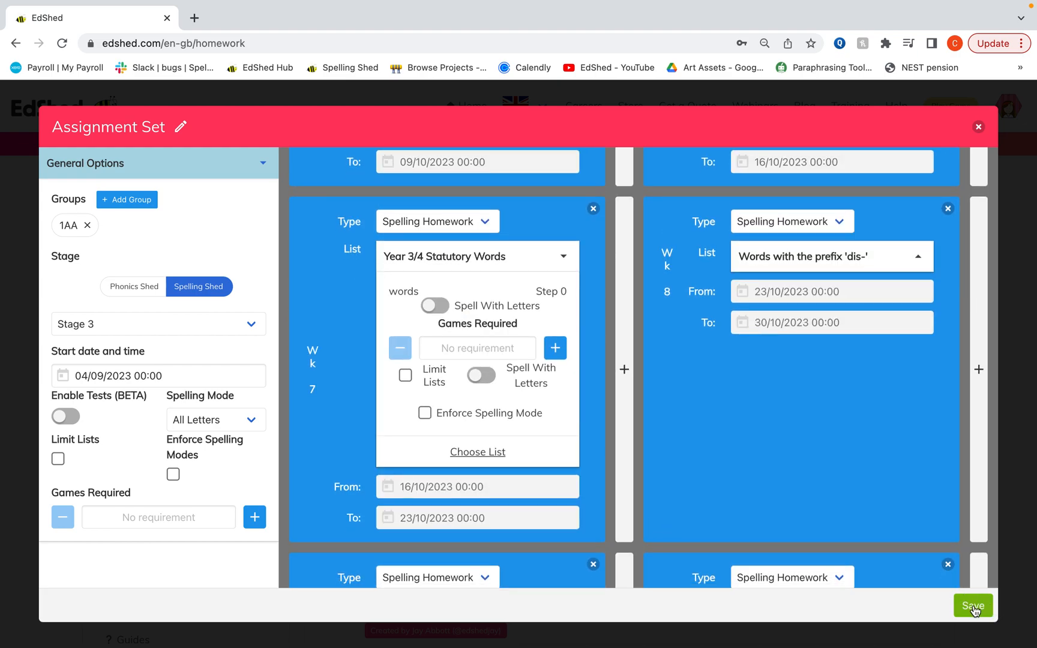
# Step: Save the set, then show more options for the newest 04/09/2023 set in the school's Sets list
pyautogui.click(972, 605)
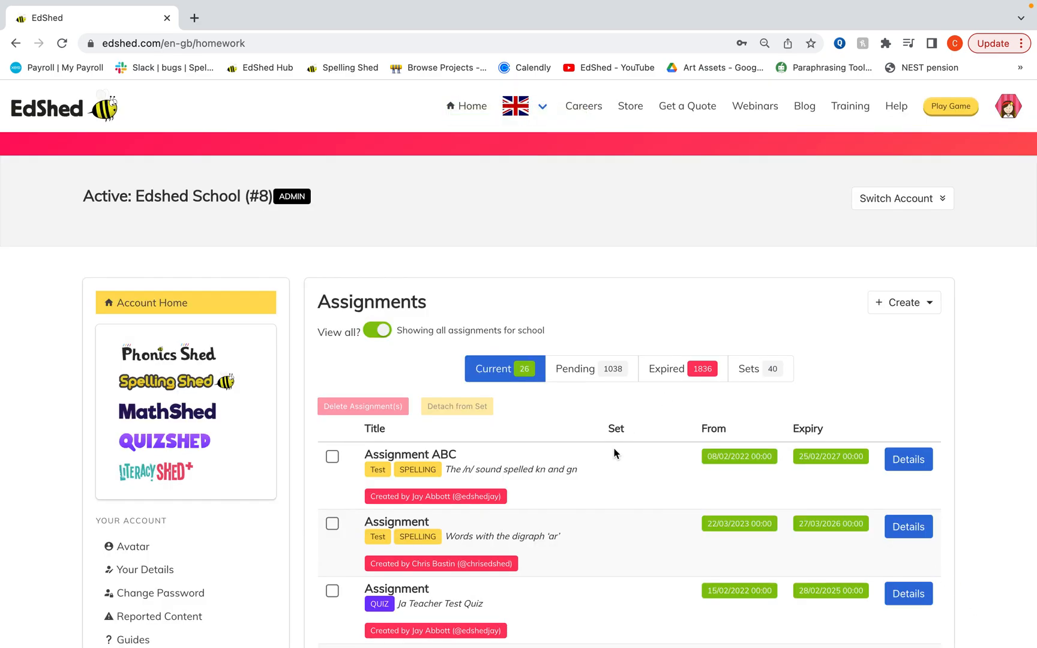
pyautogui.scroll(-3)
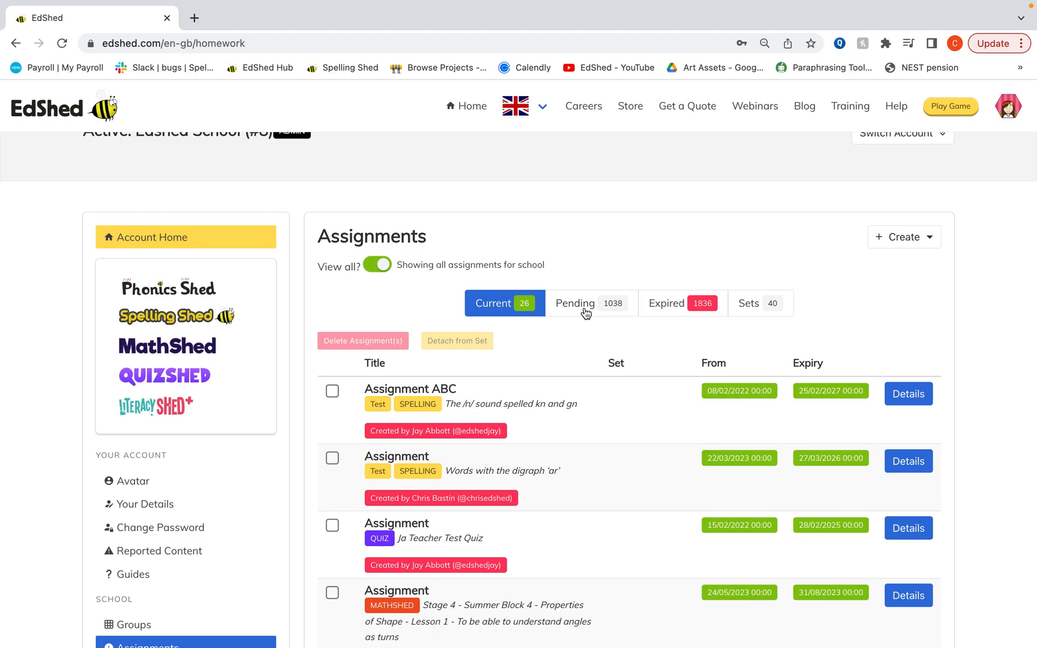
pyautogui.moveTo(760, 312)
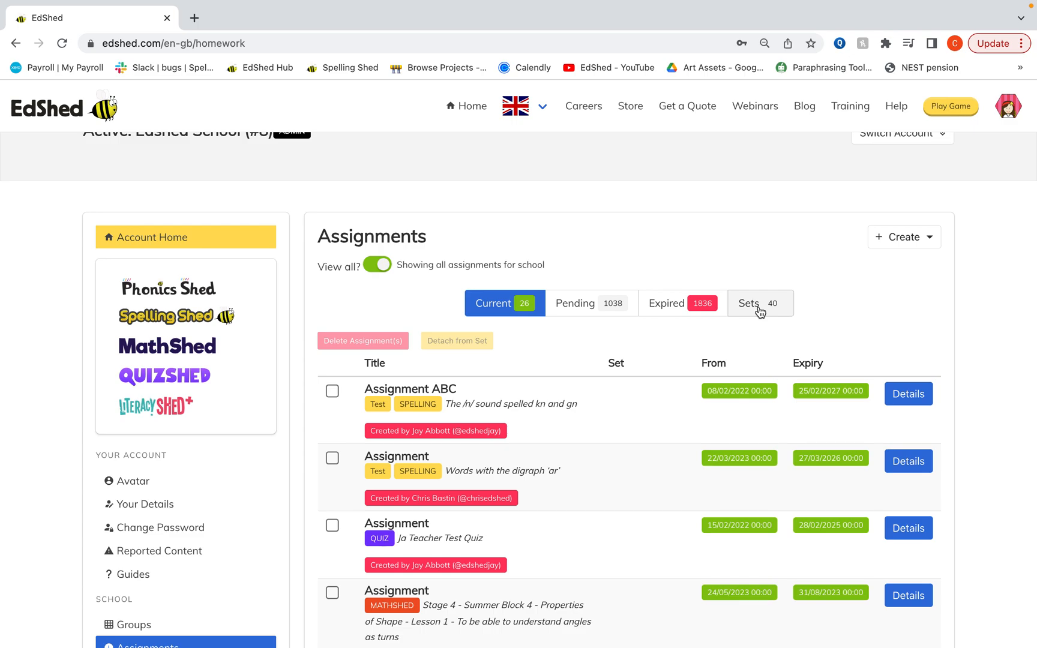
pyautogui.click(759, 303)
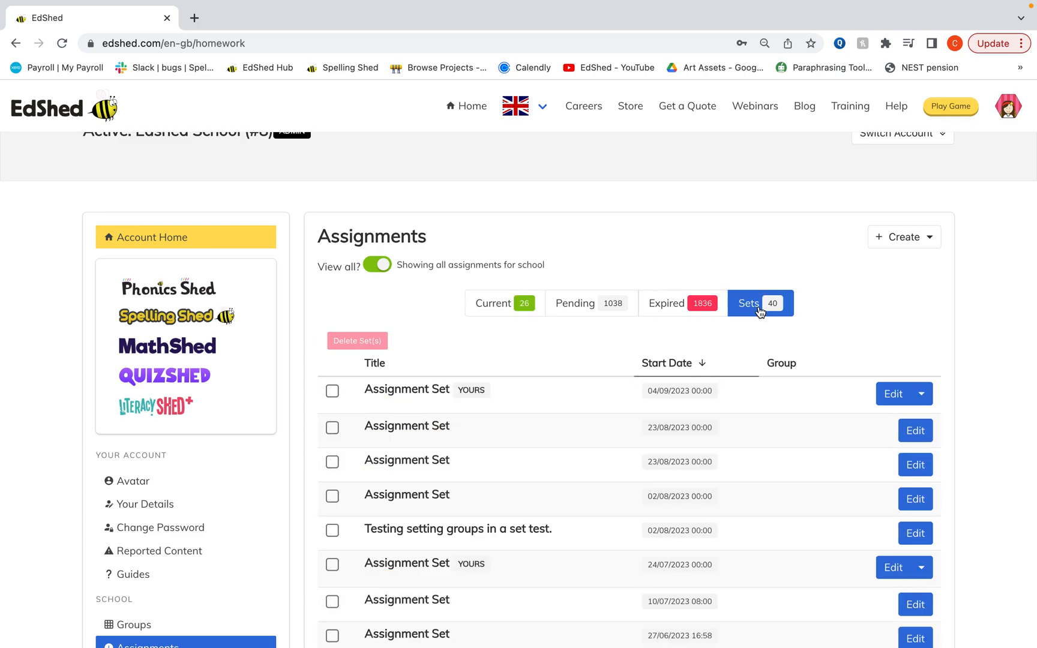
pyautogui.moveTo(896, 394)
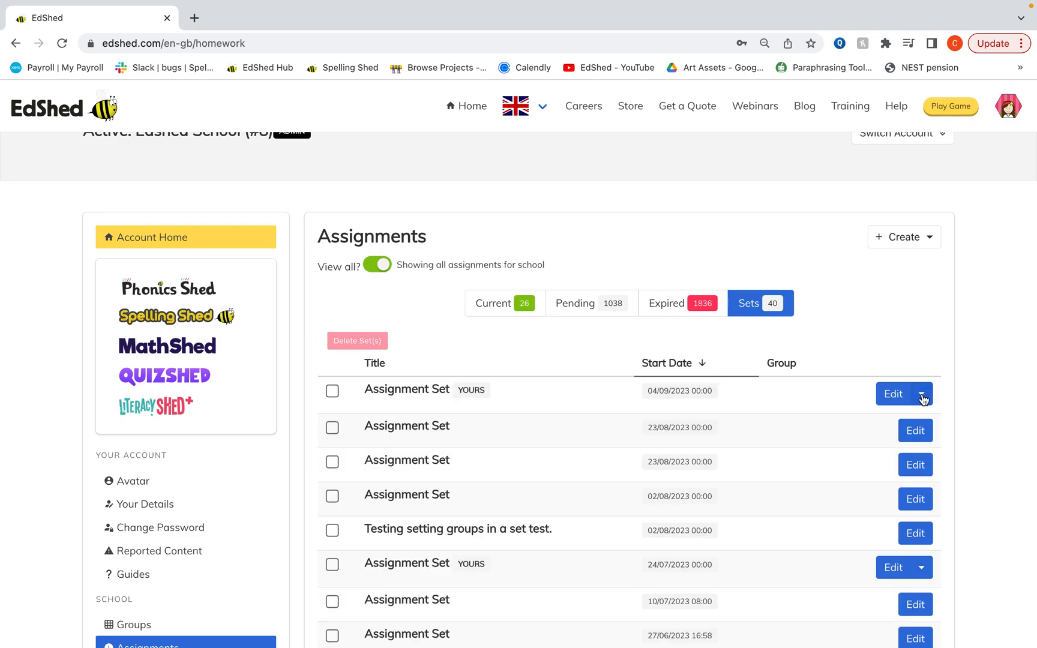
pyautogui.click(921, 394)
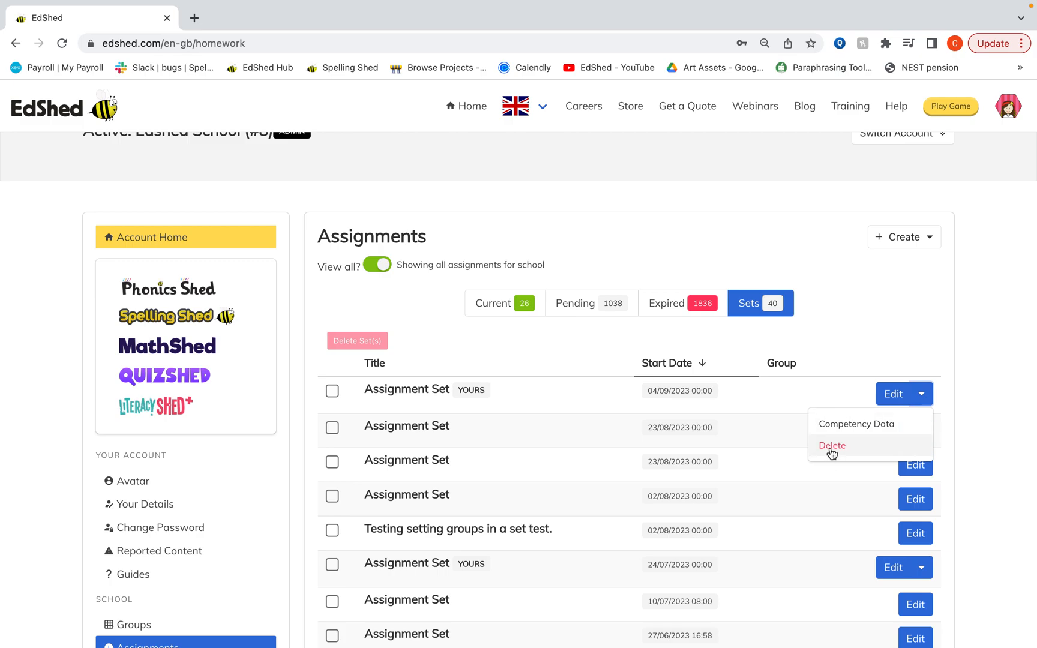
pyautogui.moveTo(883, 438)
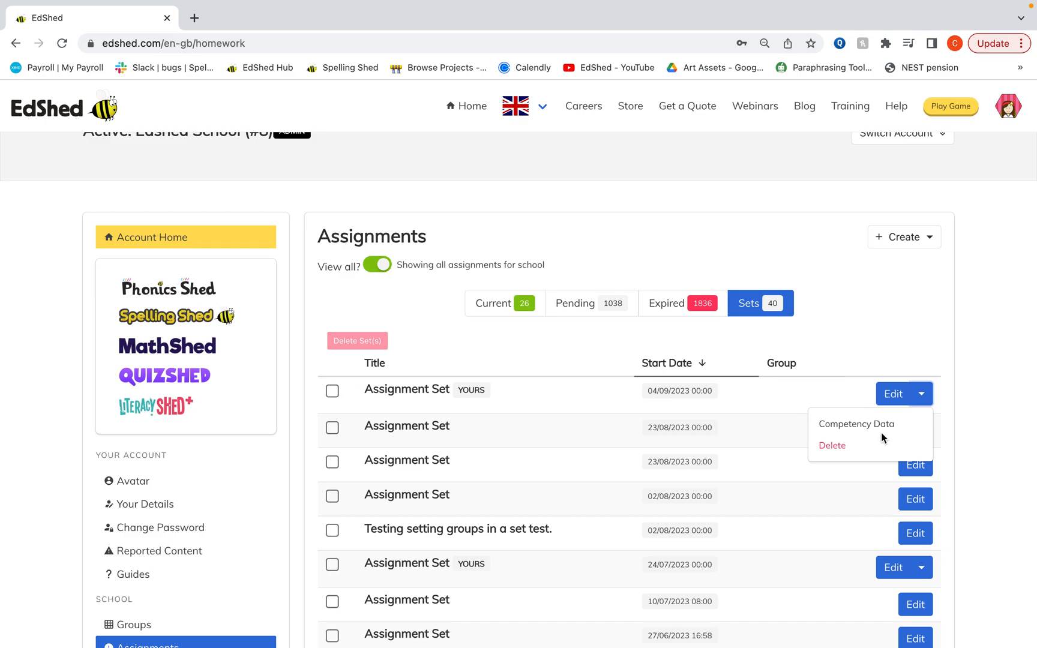
pyautogui.moveTo(859, 424)
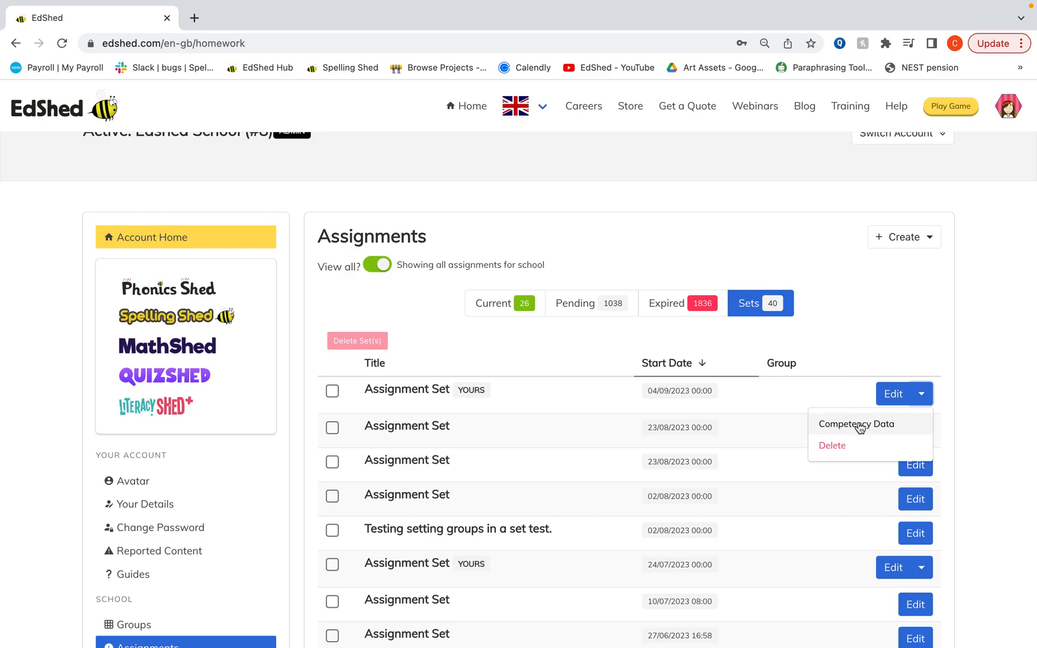
# Step: View the Homework Set Competency grid of pupil scores, then close it
pyautogui.click(856, 424)
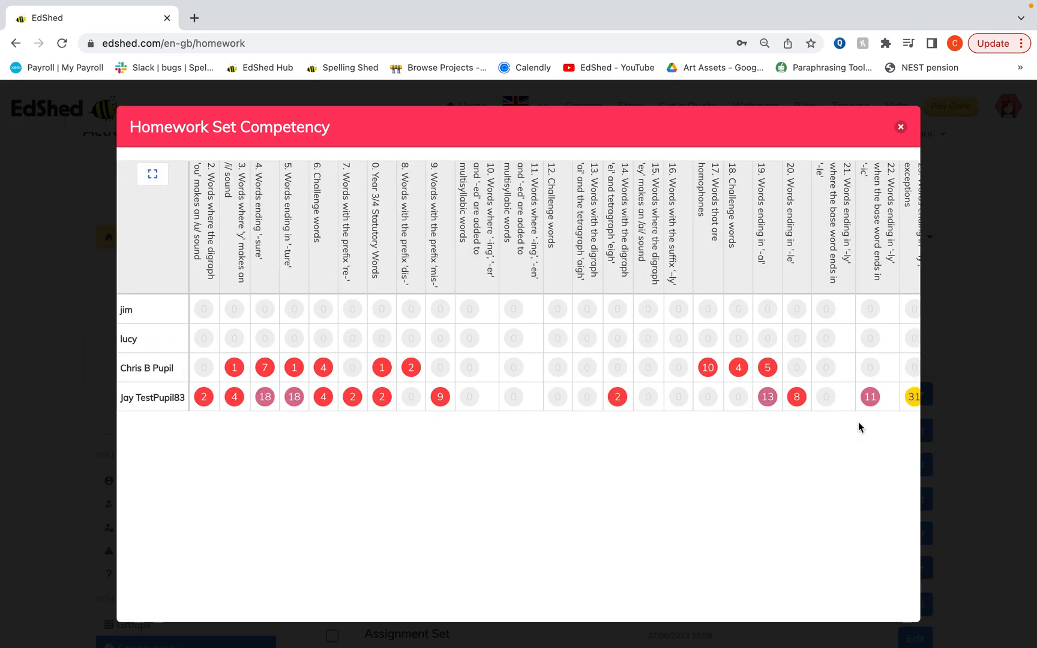
pyautogui.moveTo(379, 410)
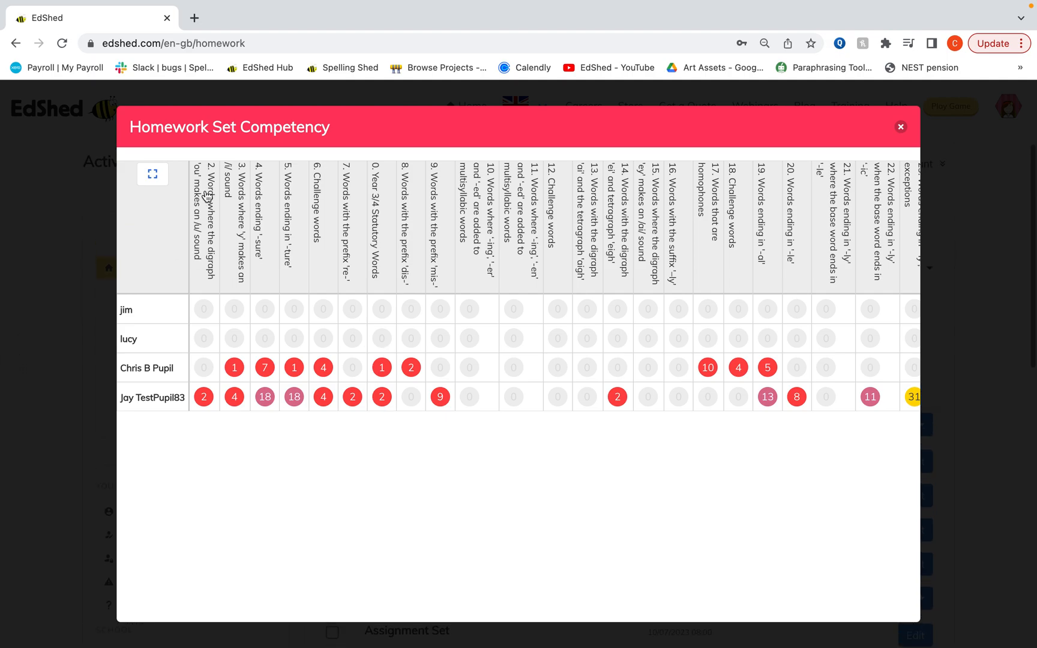
pyautogui.moveTo(900, 126)
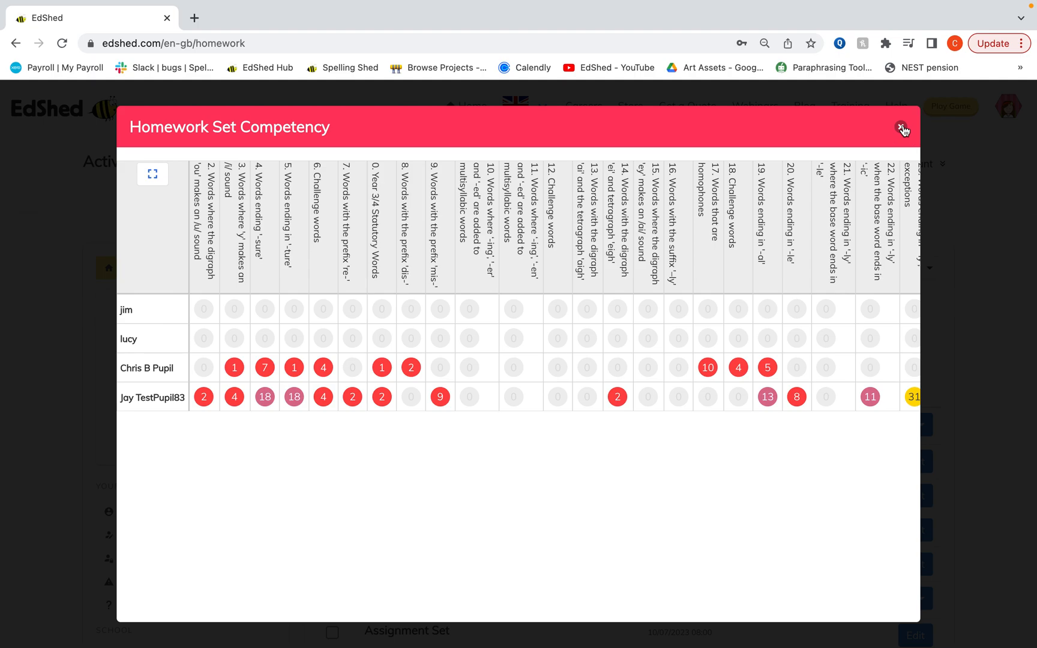
pyautogui.click(903, 127)
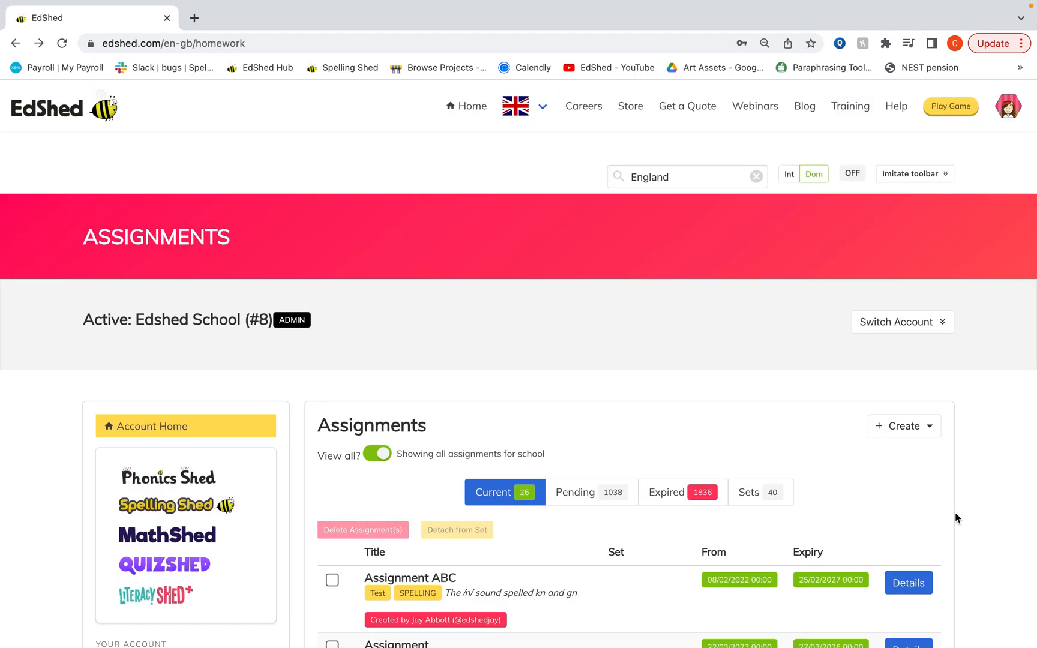
# Step: Show the details of 'Adding -s or -es to make plurals' with each pupil's games played and Egg status
pyautogui.scroll(-3)
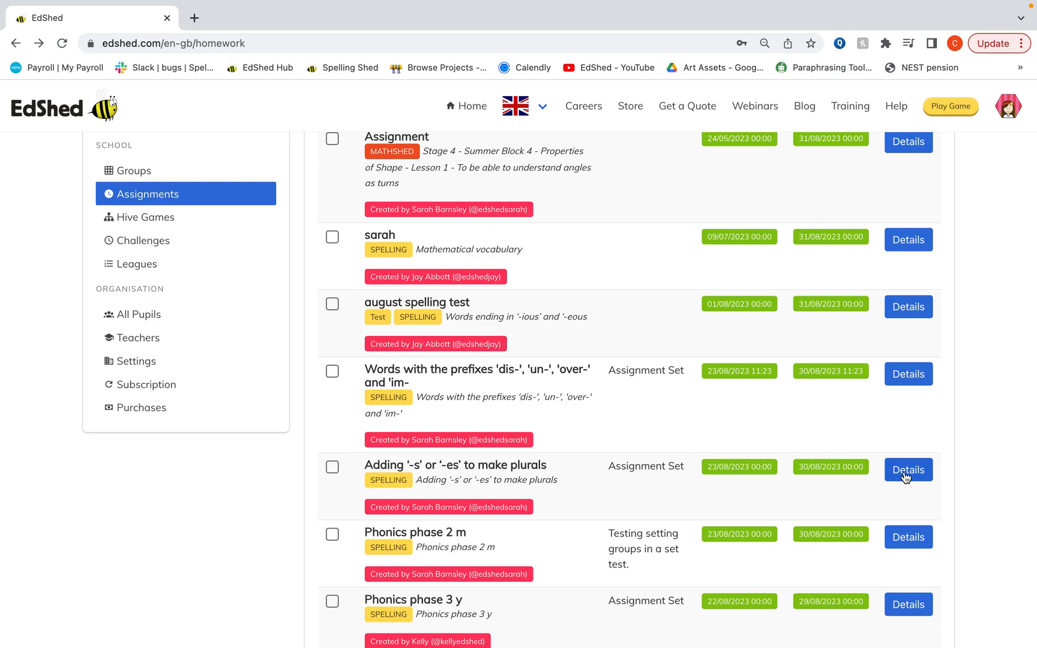
pyautogui.click(907, 469)
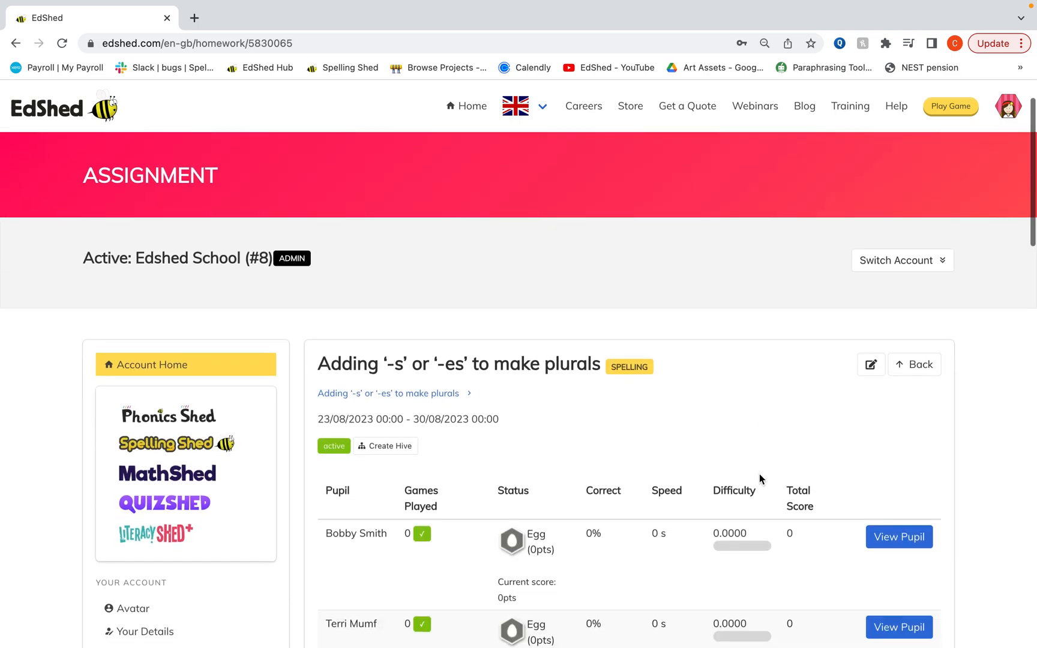
pyautogui.scroll(-3)
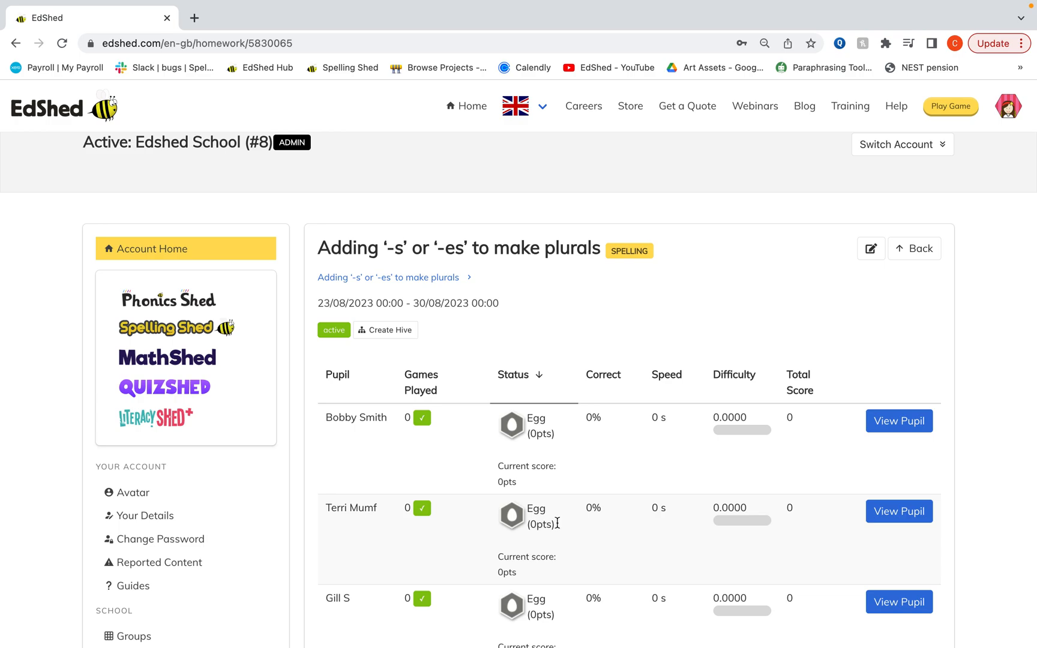
pyautogui.moveTo(697, 442)
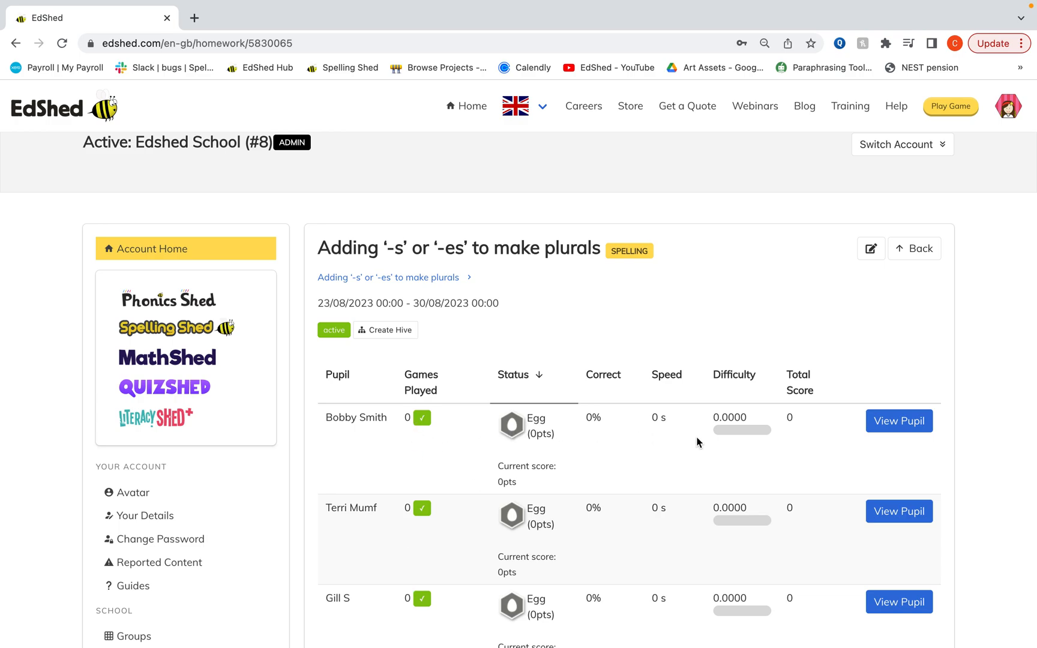
pyautogui.moveTo(782, 303)
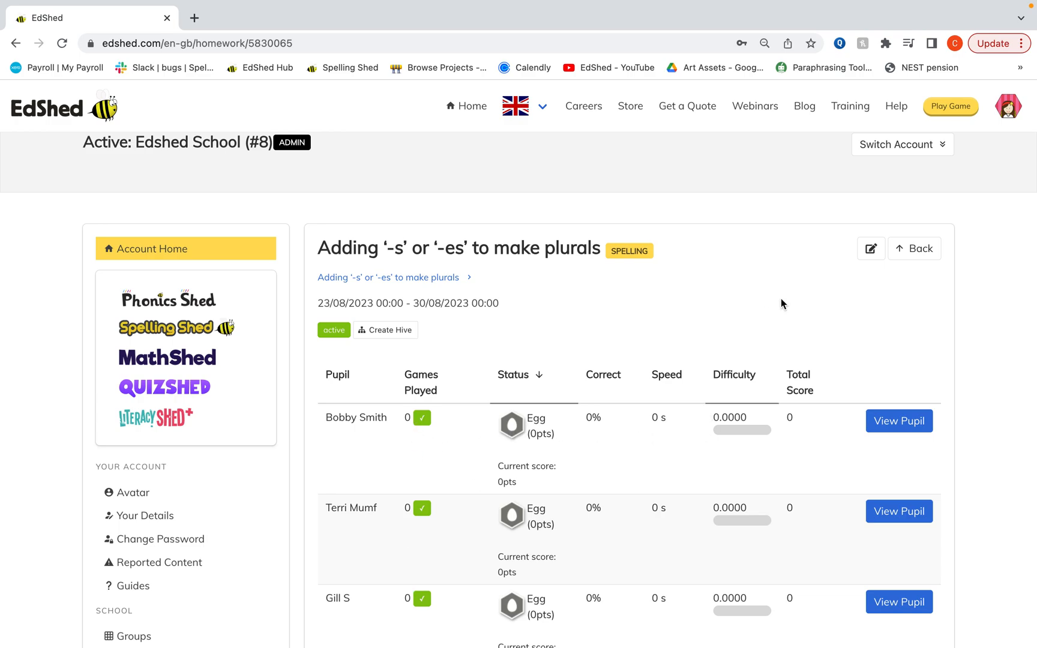
pyautogui.moveTo(871, 248)
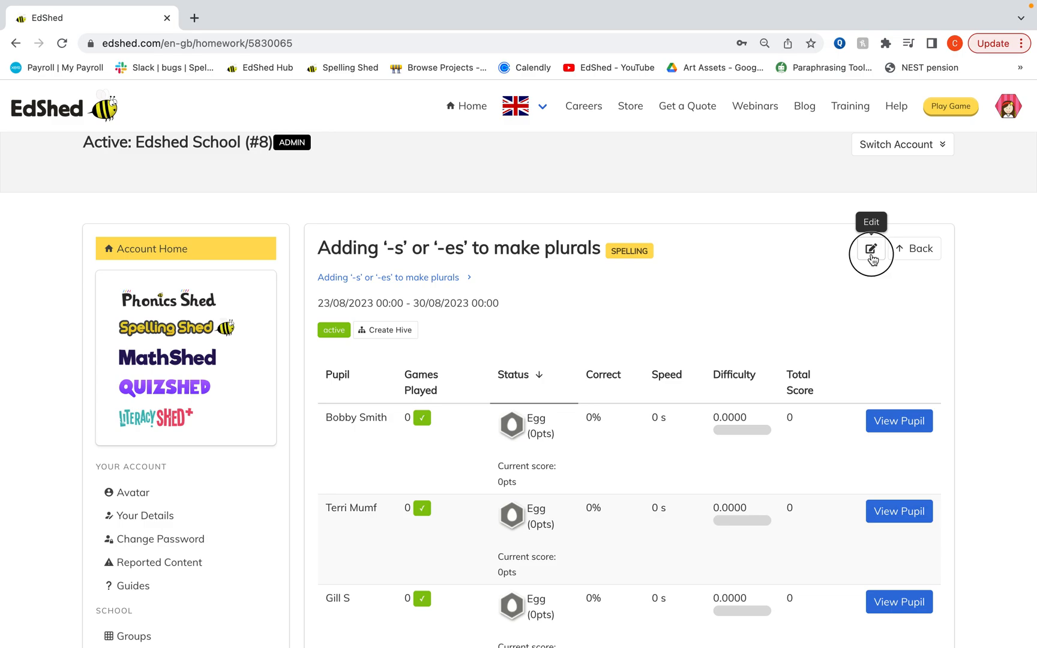
# Step: Edit the assignment set behind the plurals assignment, revealing its weekly spelling list tiles
pyautogui.click(871, 248)
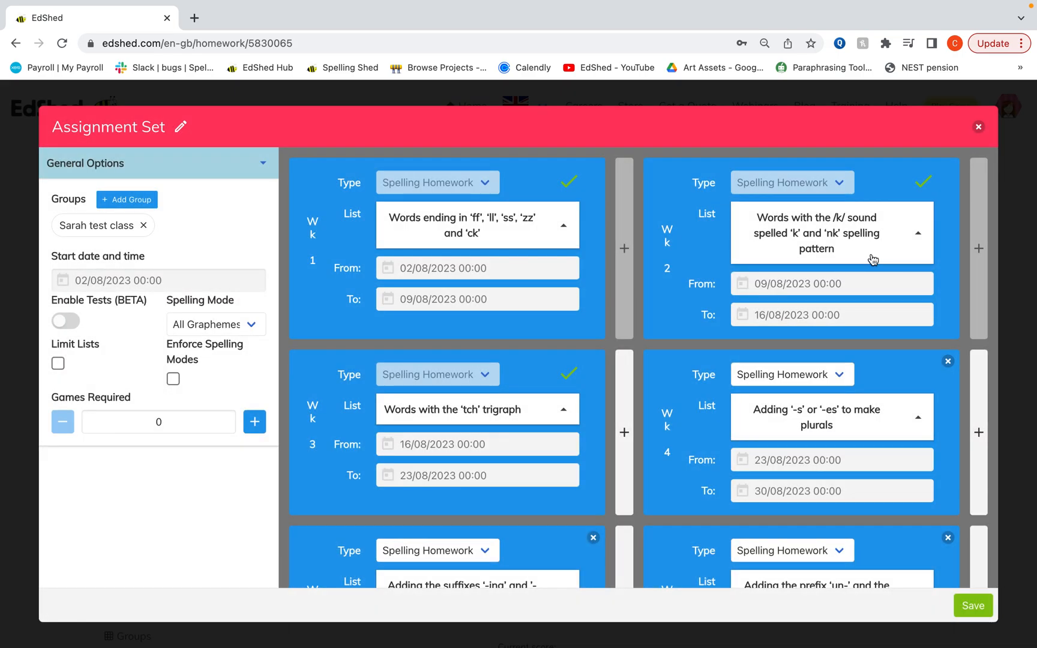
pyautogui.moveTo(554, 269)
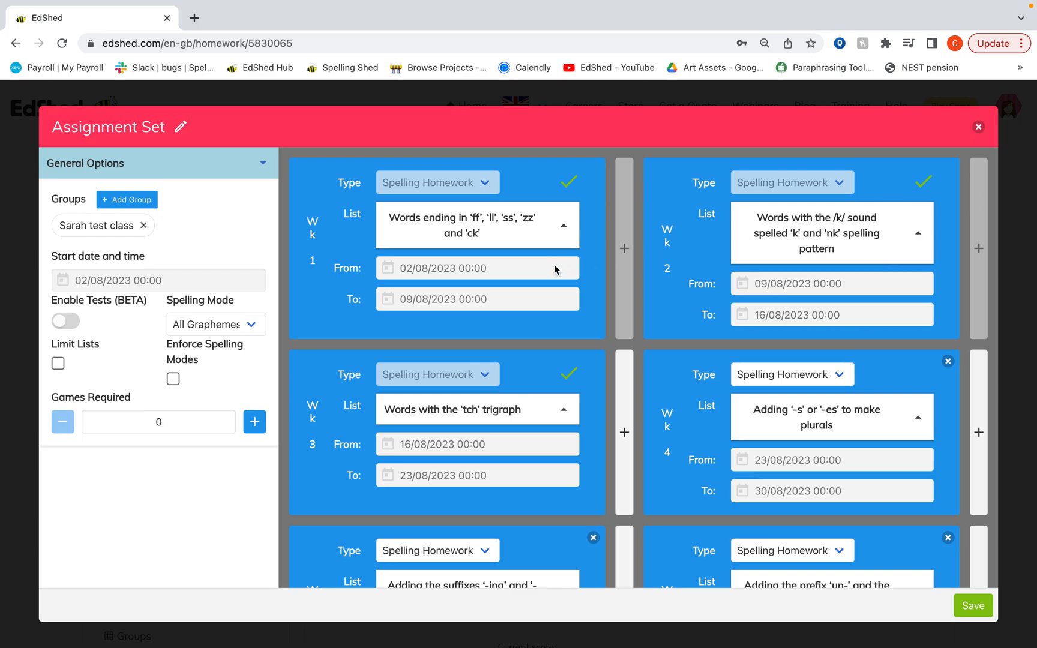